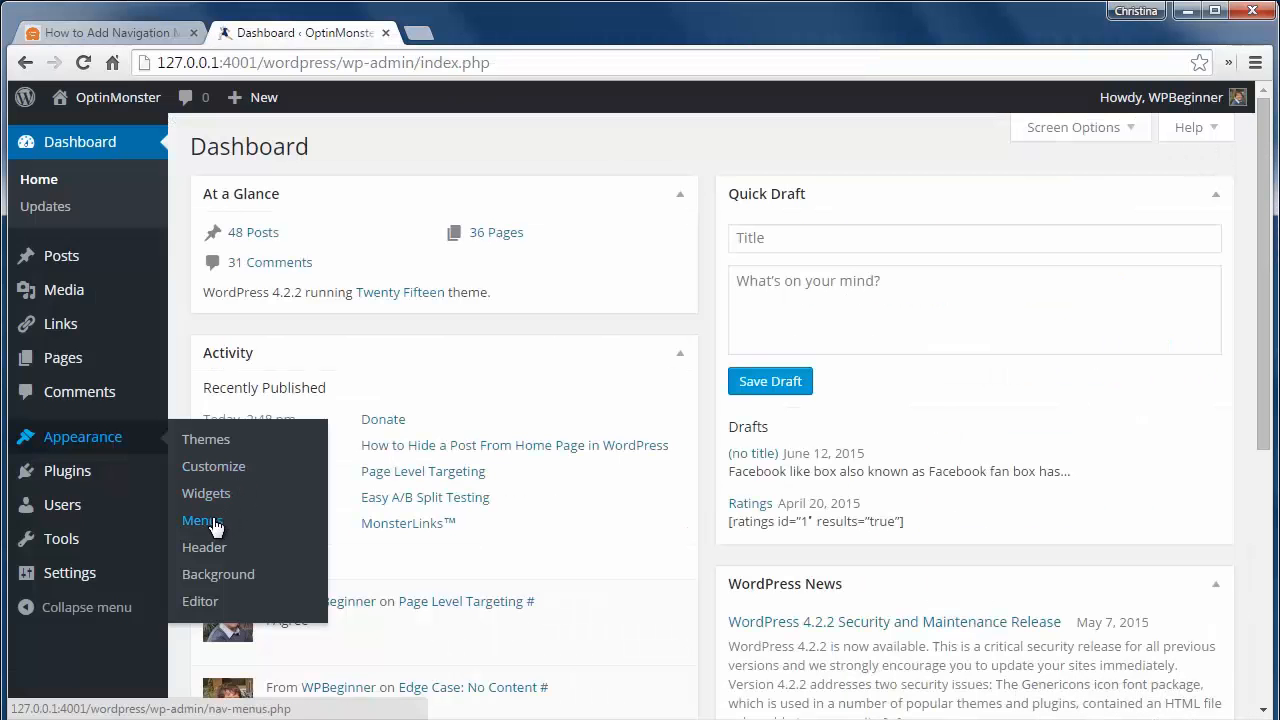
# Create an empty navigation menu named 'First Menu' in Appearance > Menus.
pyautogui.click(201, 520)
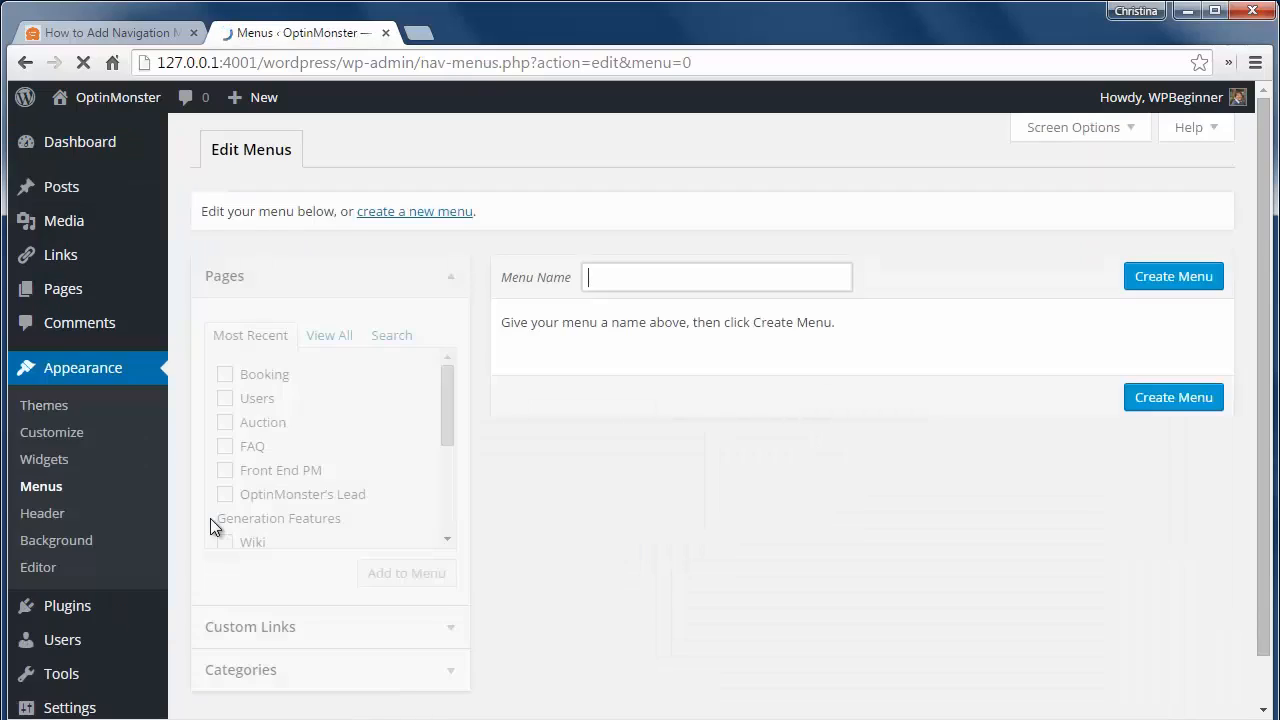
pyautogui.write('Fir')
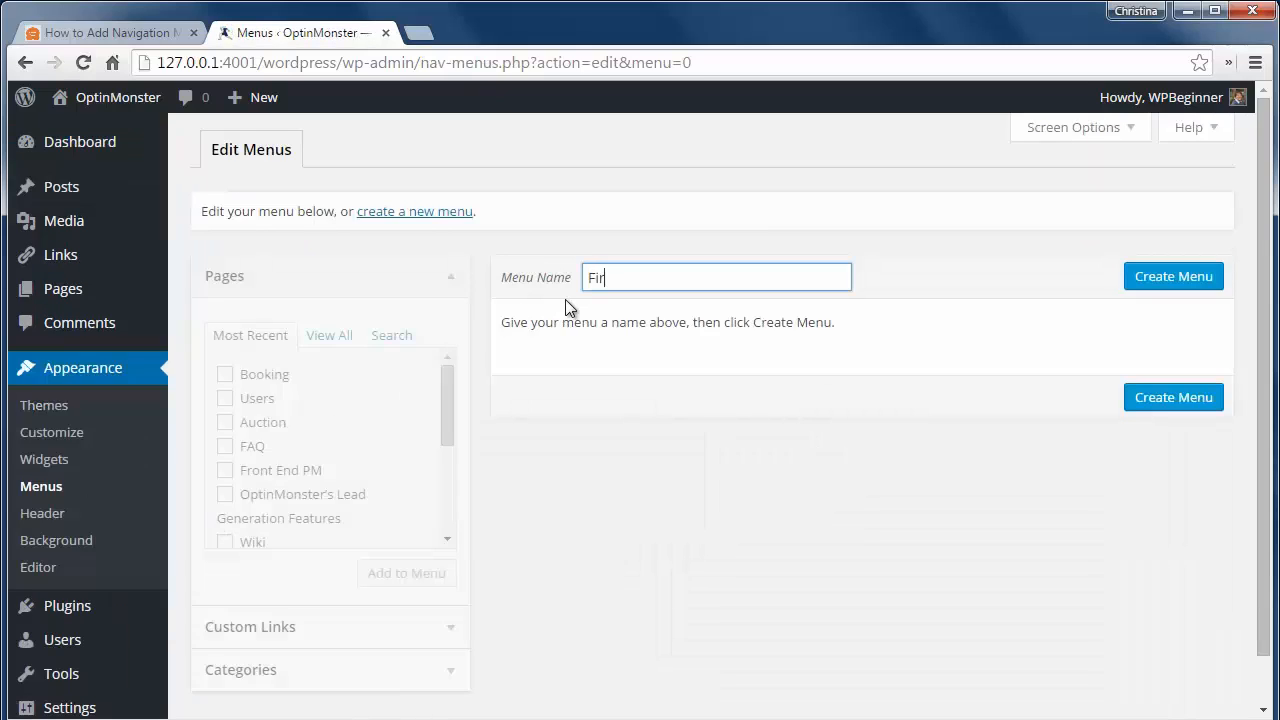
pyautogui.write('First Menu')
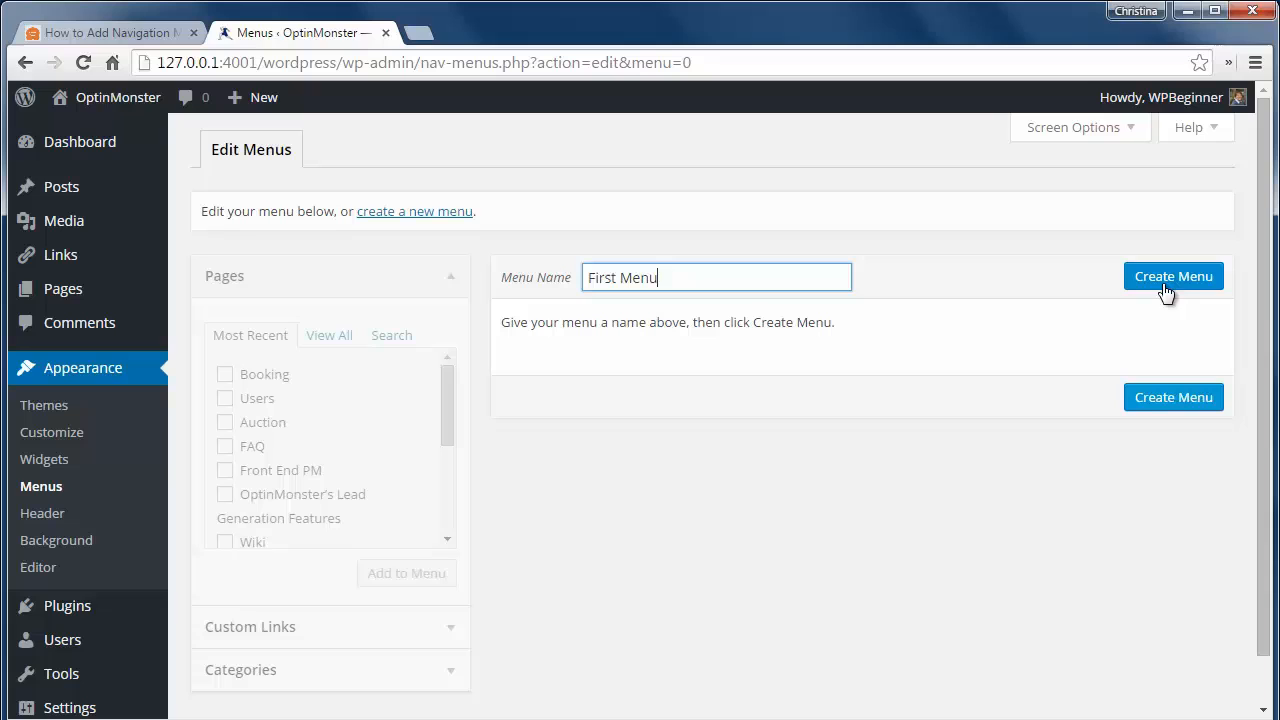
pyautogui.click(1173, 276)
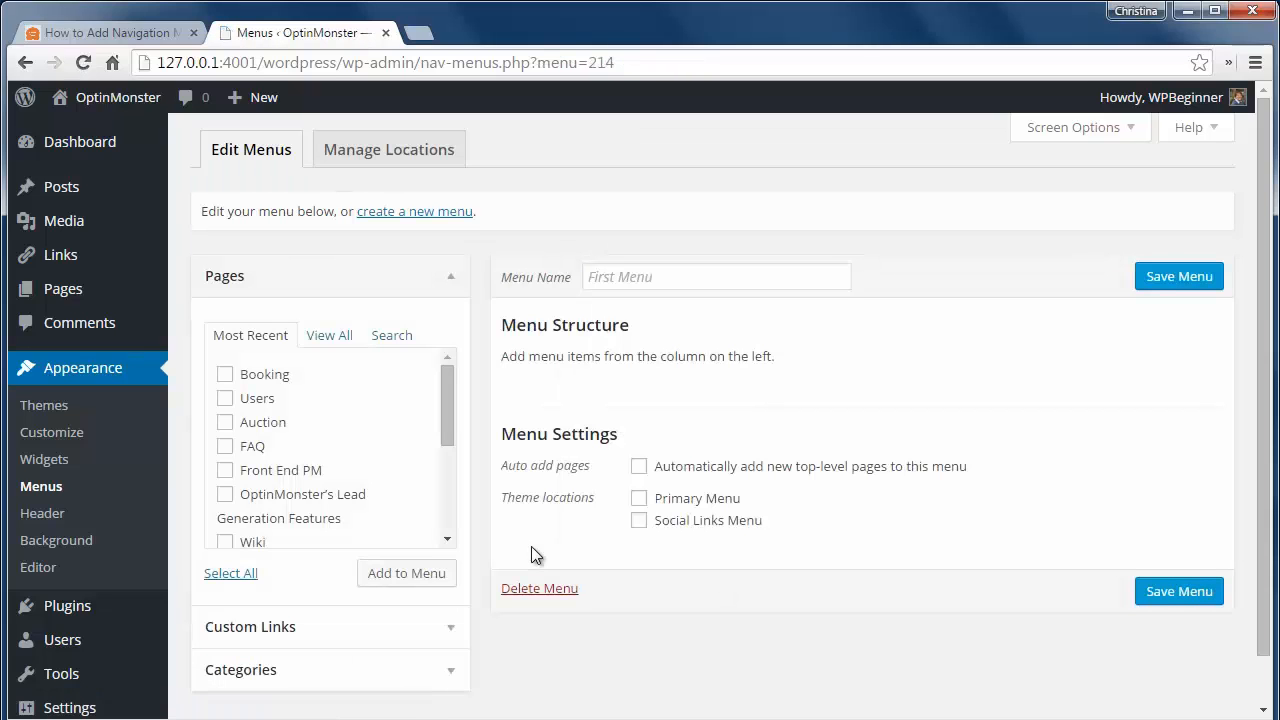
# Add the Booking, FAQ and Wiki pages to First Menu.
pyautogui.write('First Menu')
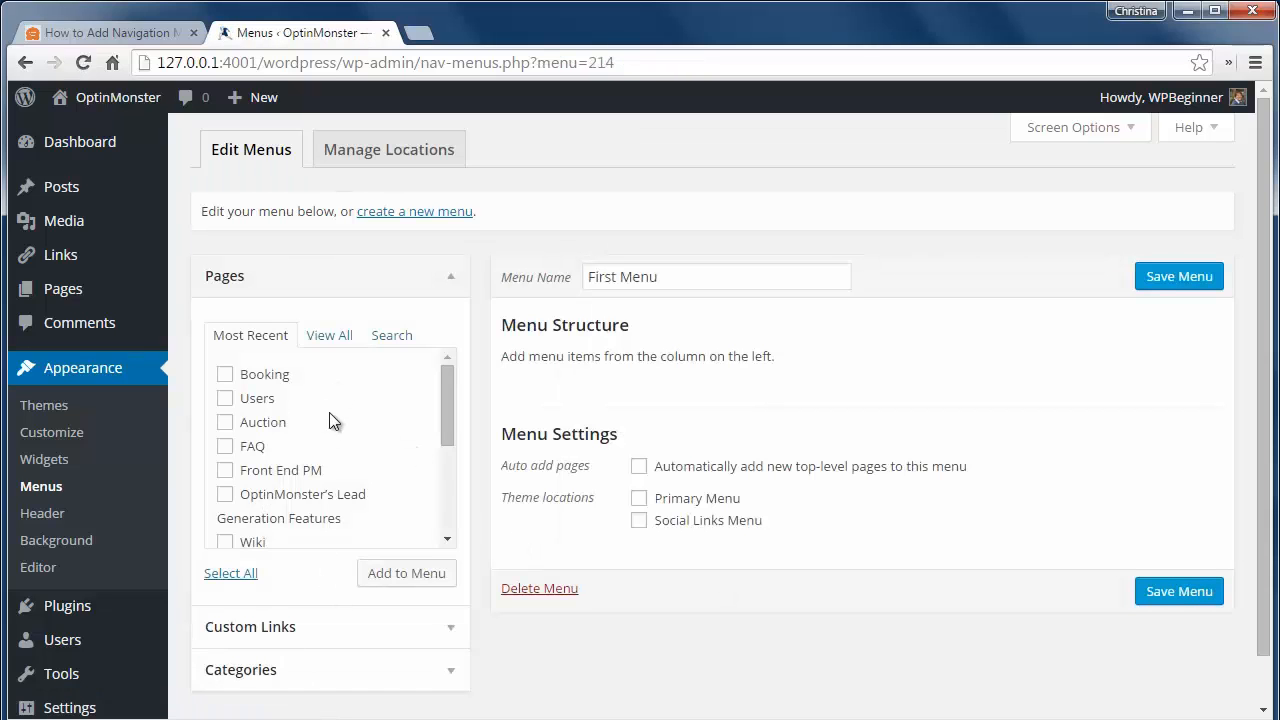
pyautogui.click(224, 373)
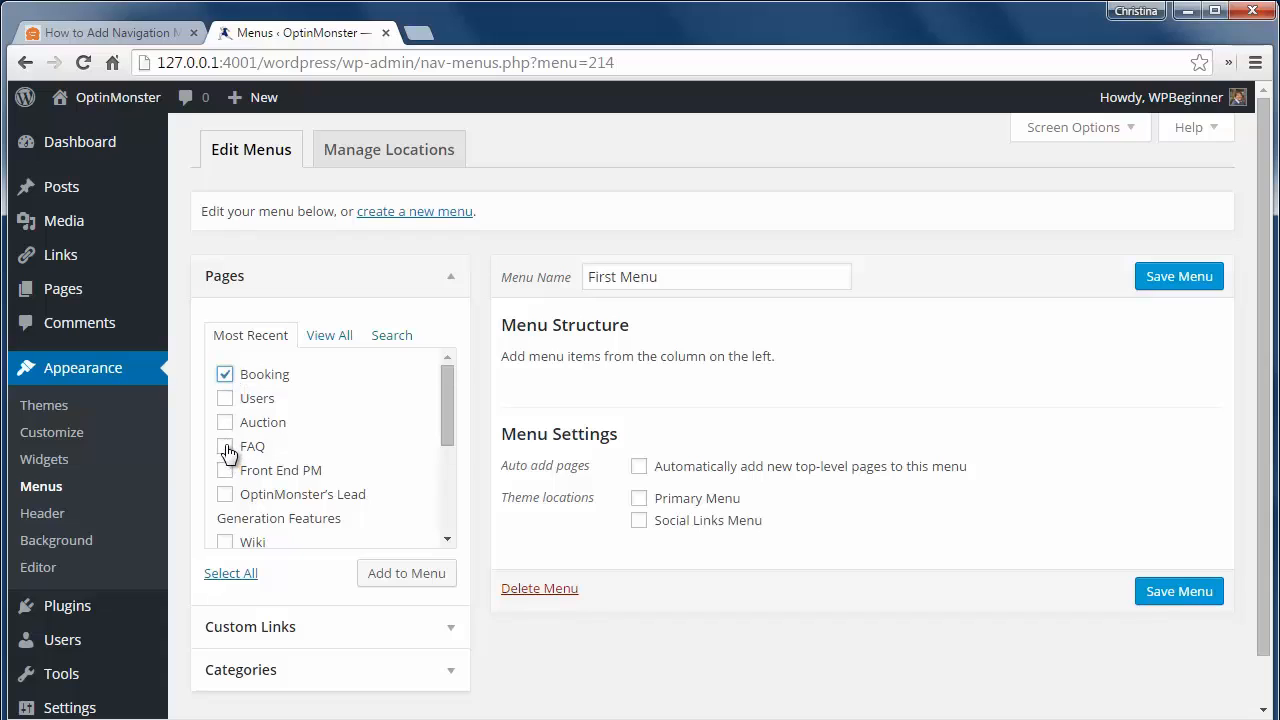
pyautogui.click(224, 446)
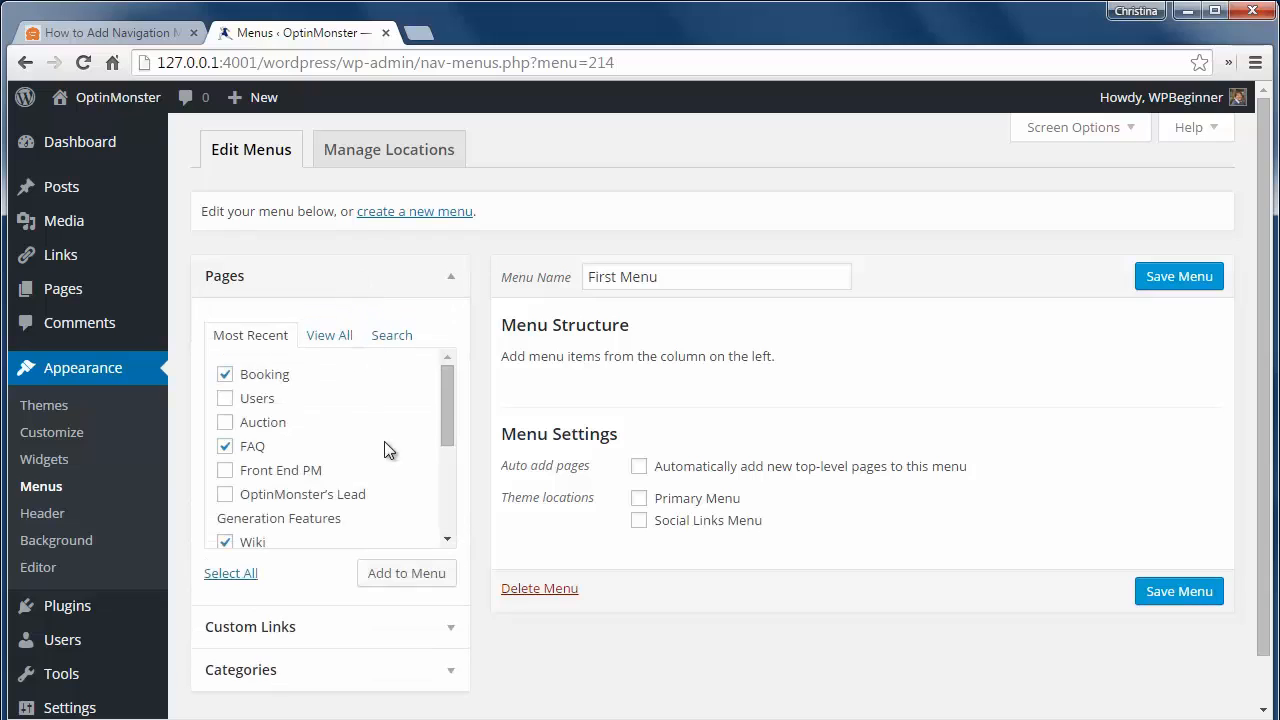
pyautogui.click(406, 573)
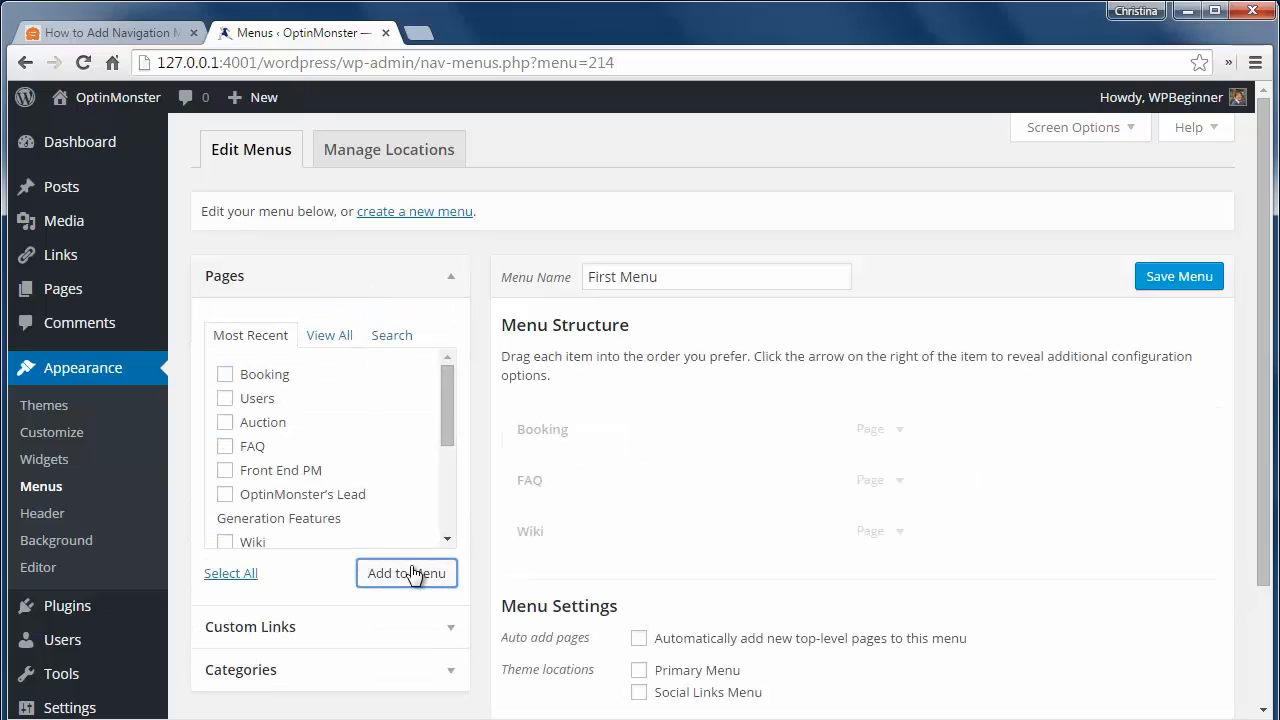
pyautogui.click(406, 573)
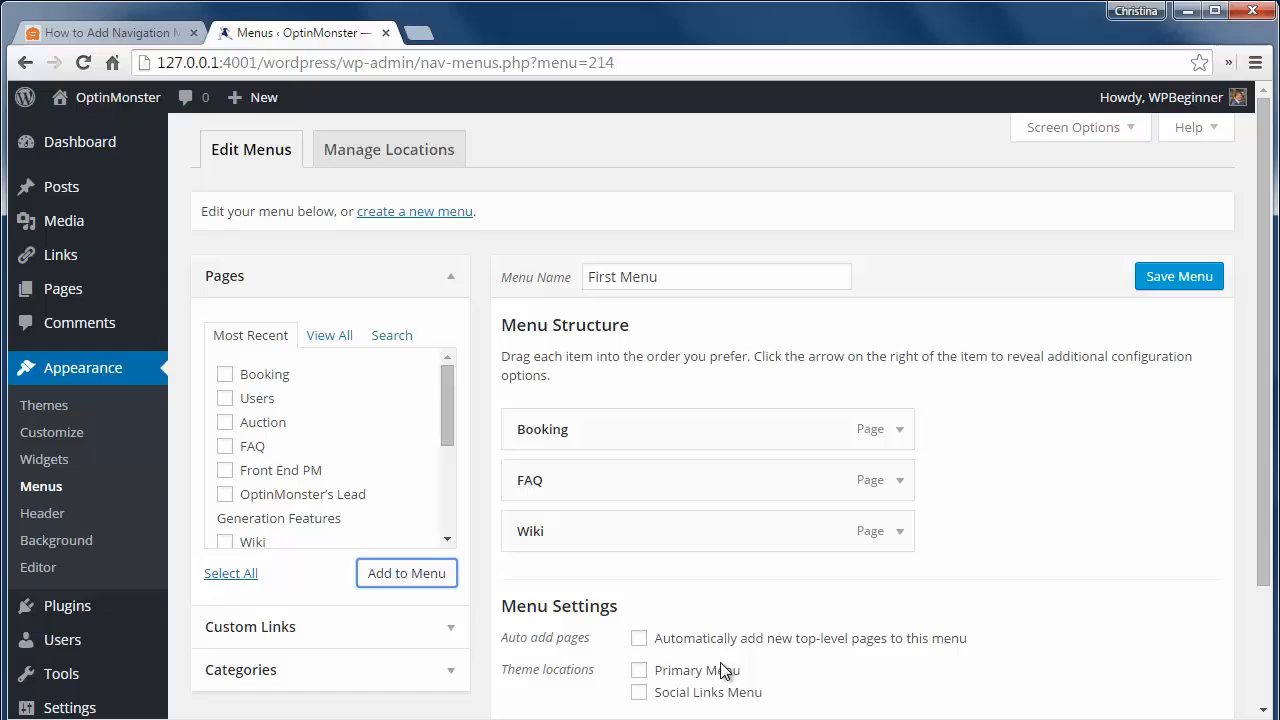
# Assign First Menu to the Primary Menu location, save it, and preview the site.
pyautogui.scroll(-3)
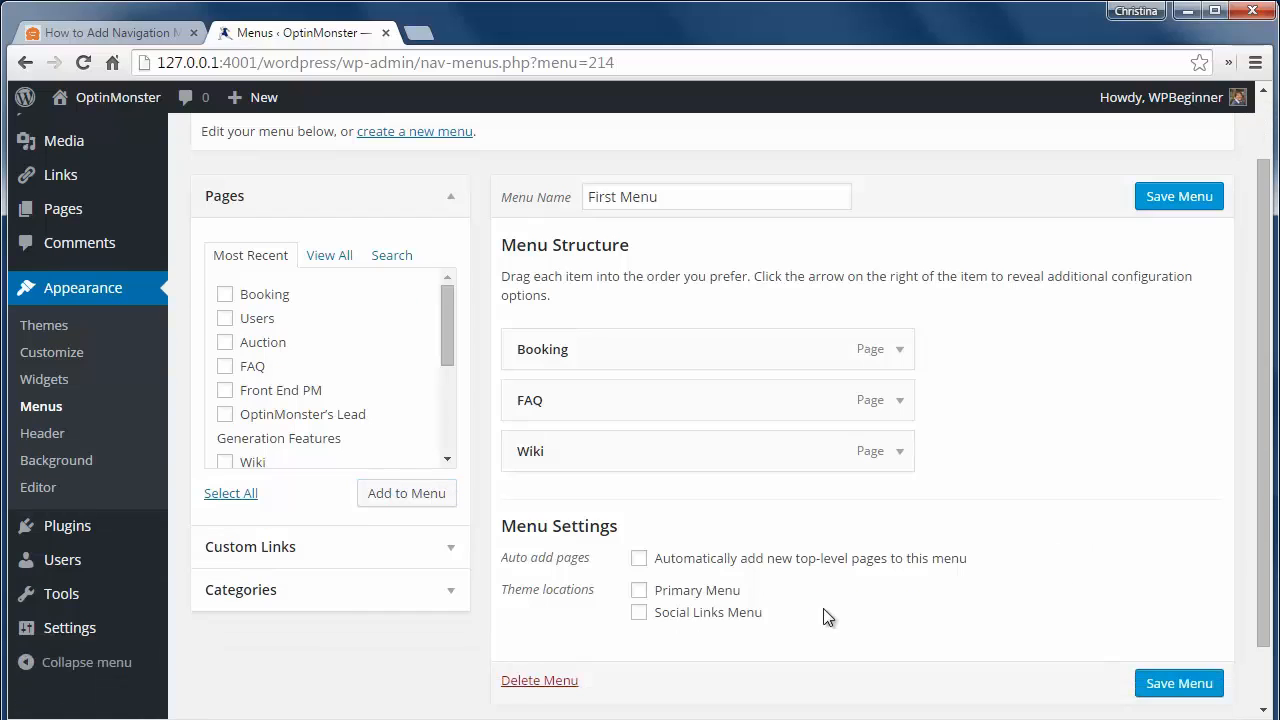
pyautogui.click(639, 590)
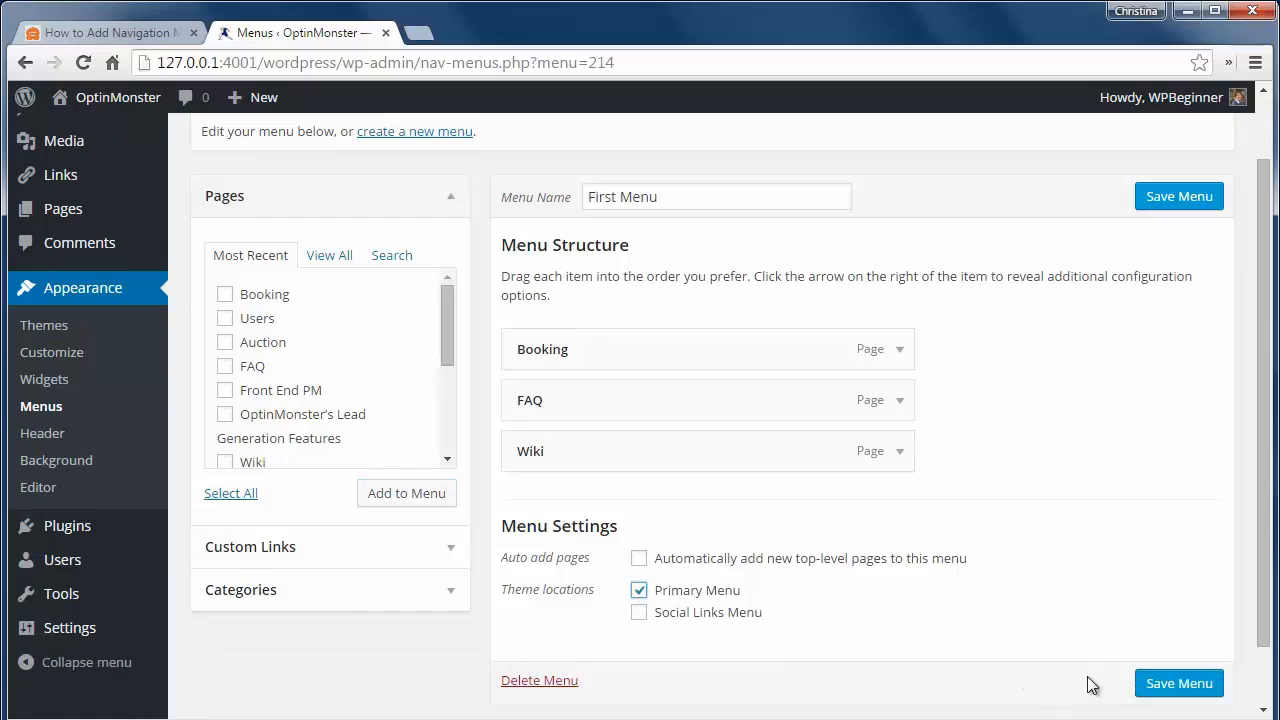
pyautogui.click(1178, 683)
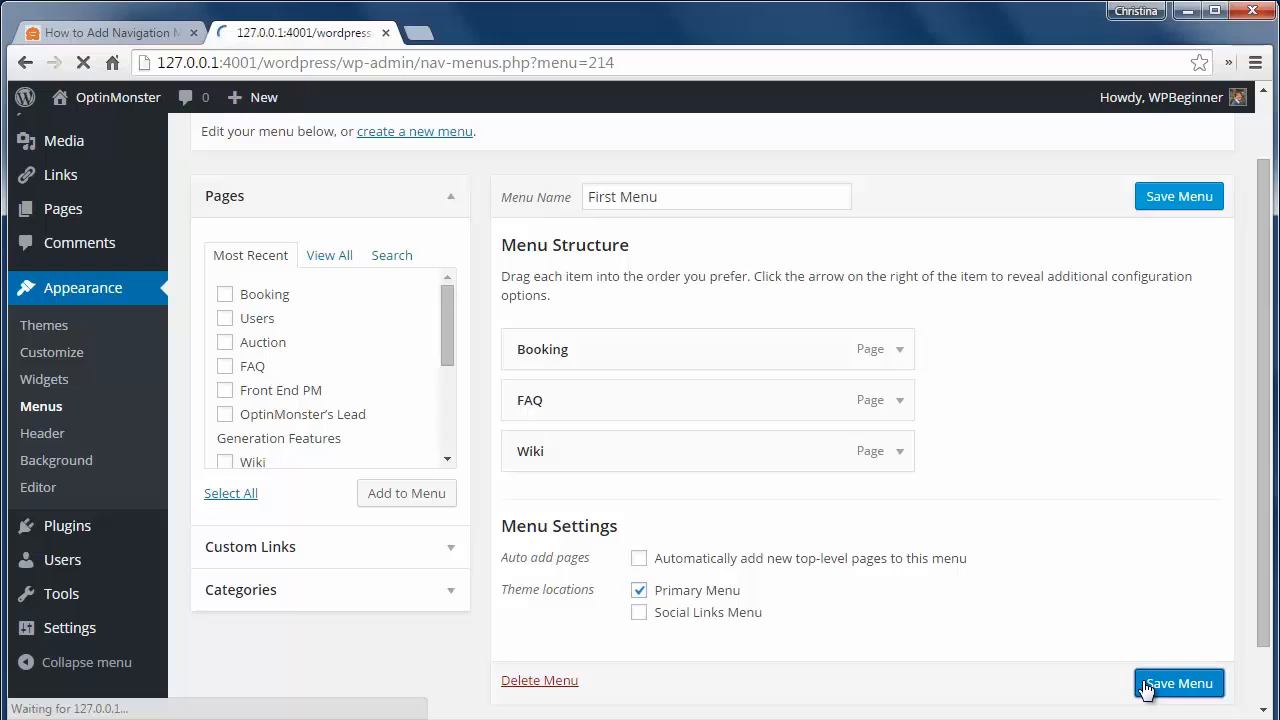
pyautogui.click(1178, 683)
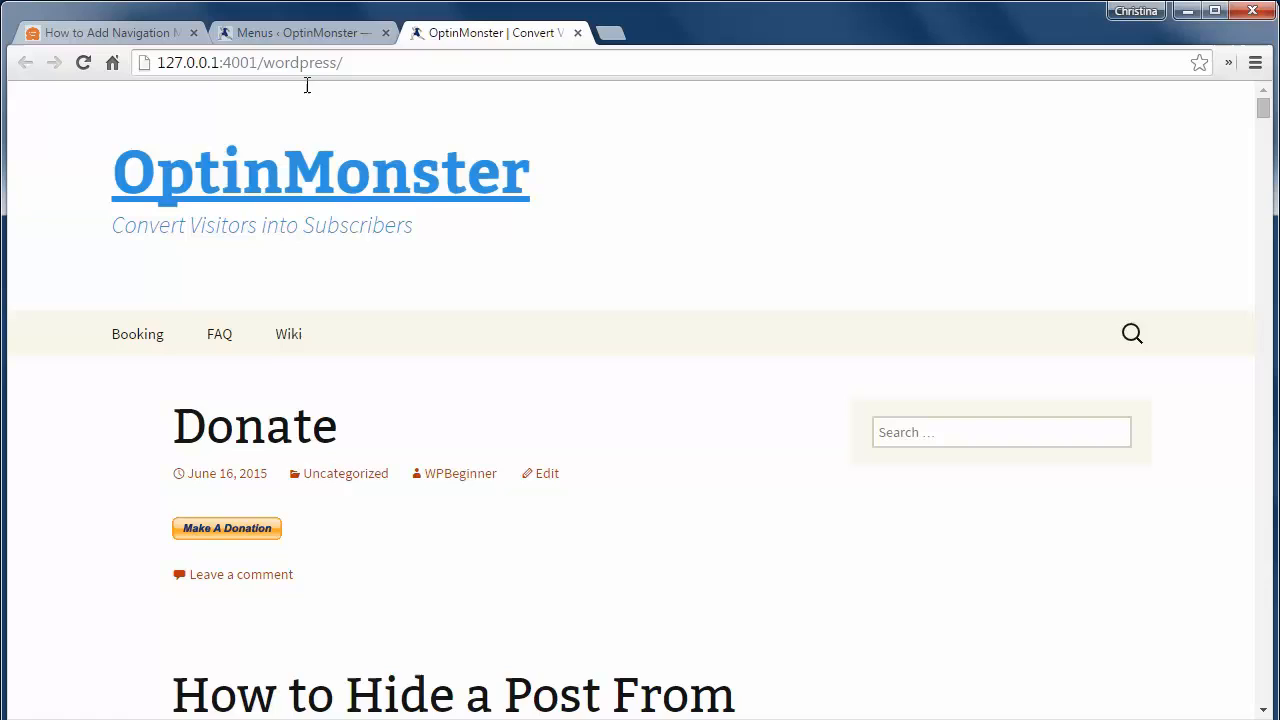
pyautogui.click(300, 32)
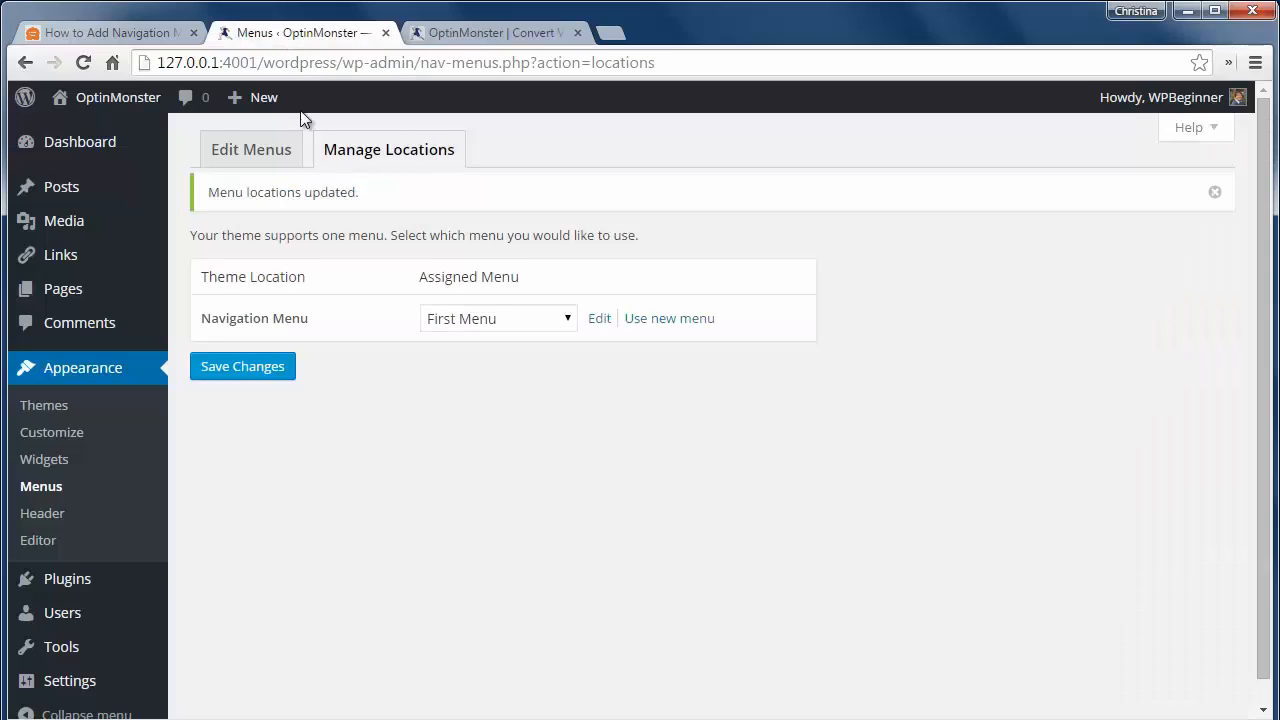
# Nest Booking as a sub item under Wiki and FAQ under Booking.
pyautogui.click(251, 149)
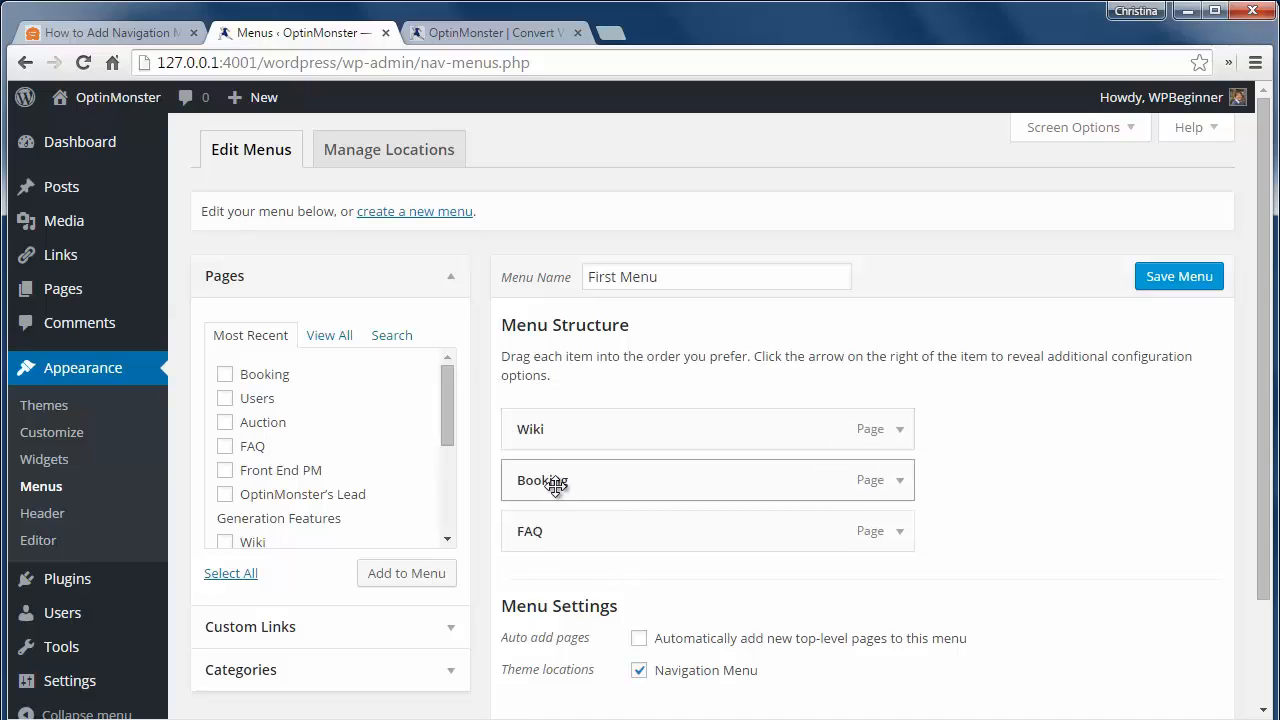
pyautogui.moveTo(542, 480); pyautogui.dragTo(610, 480)
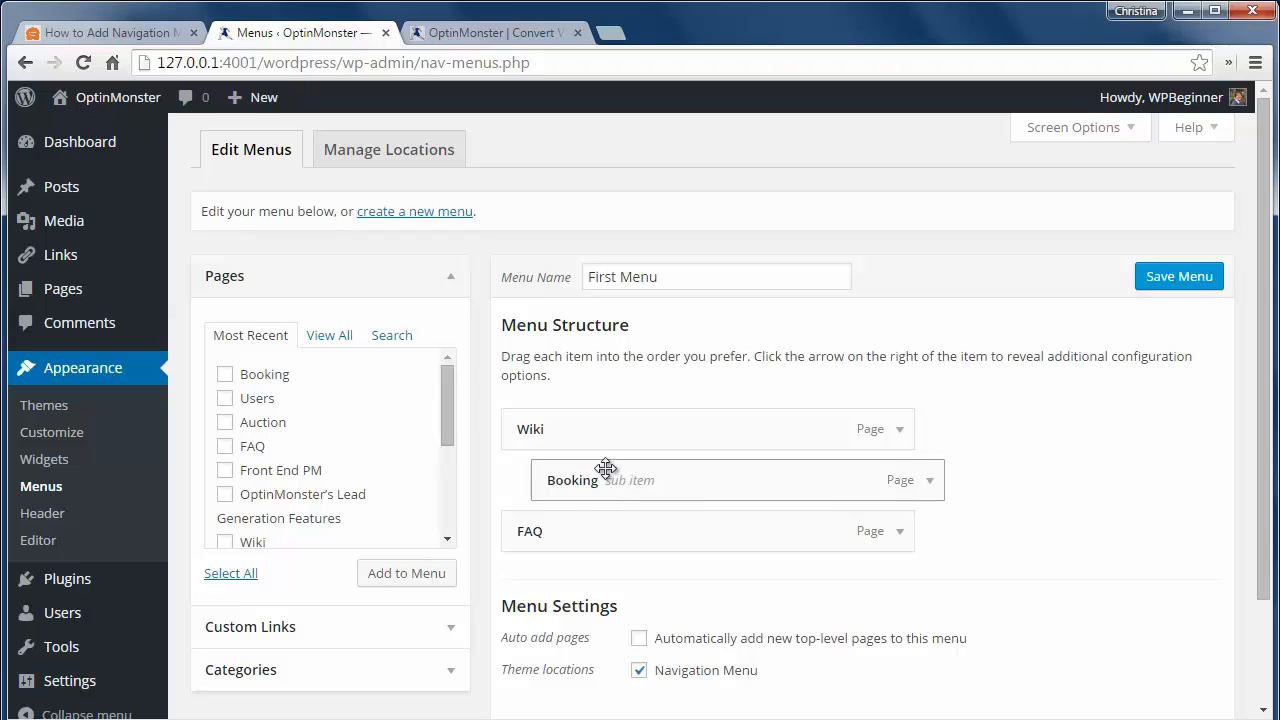
pyautogui.moveTo(822, 470)
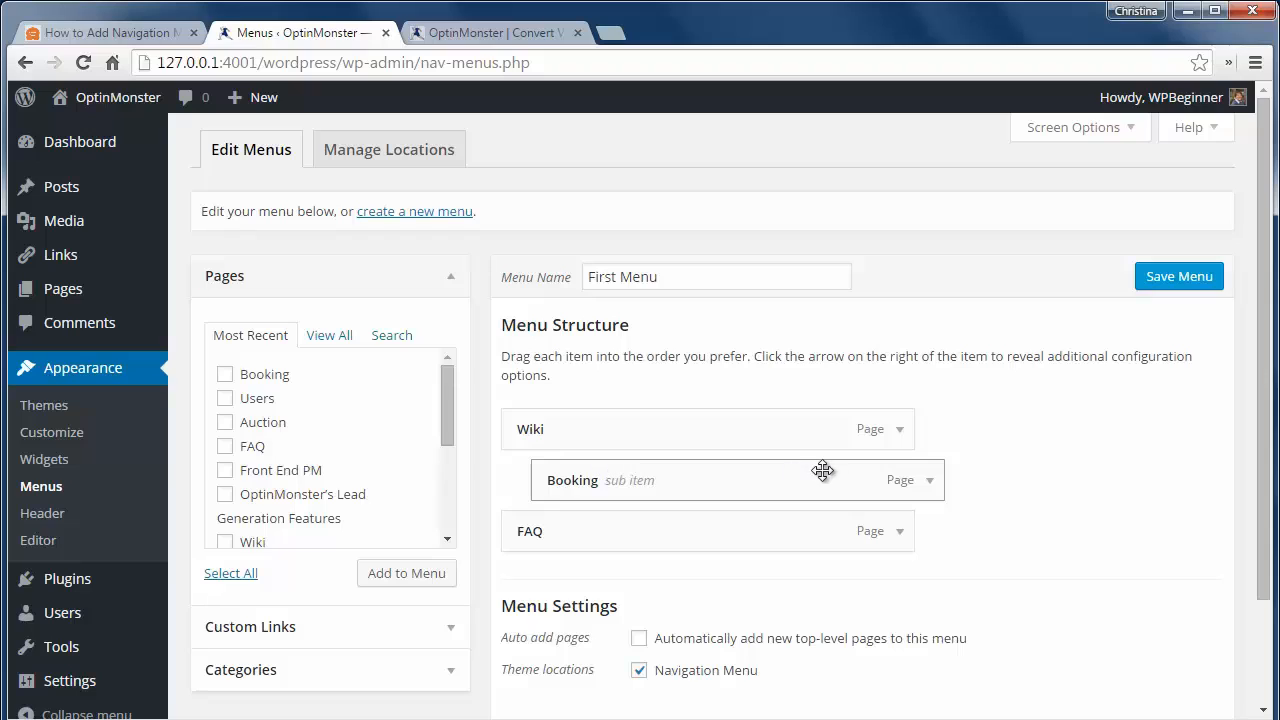
pyautogui.scroll(-3)
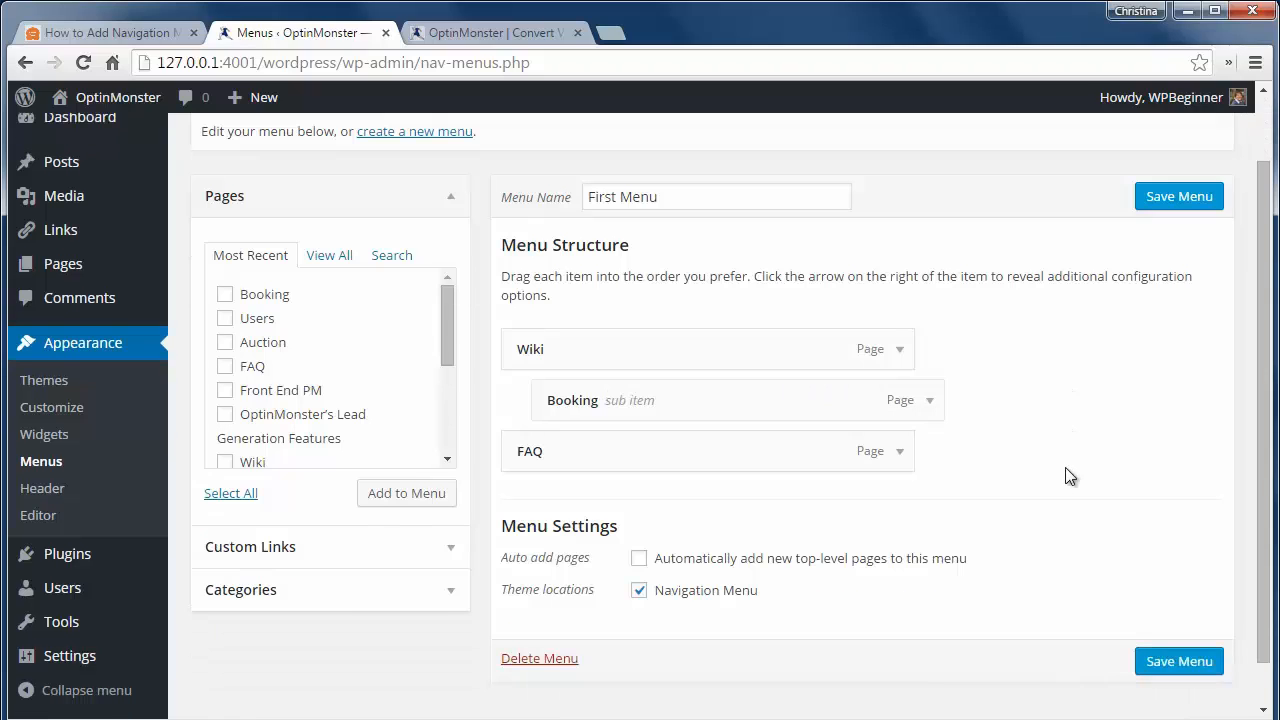
pyautogui.moveTo(1142, 246)
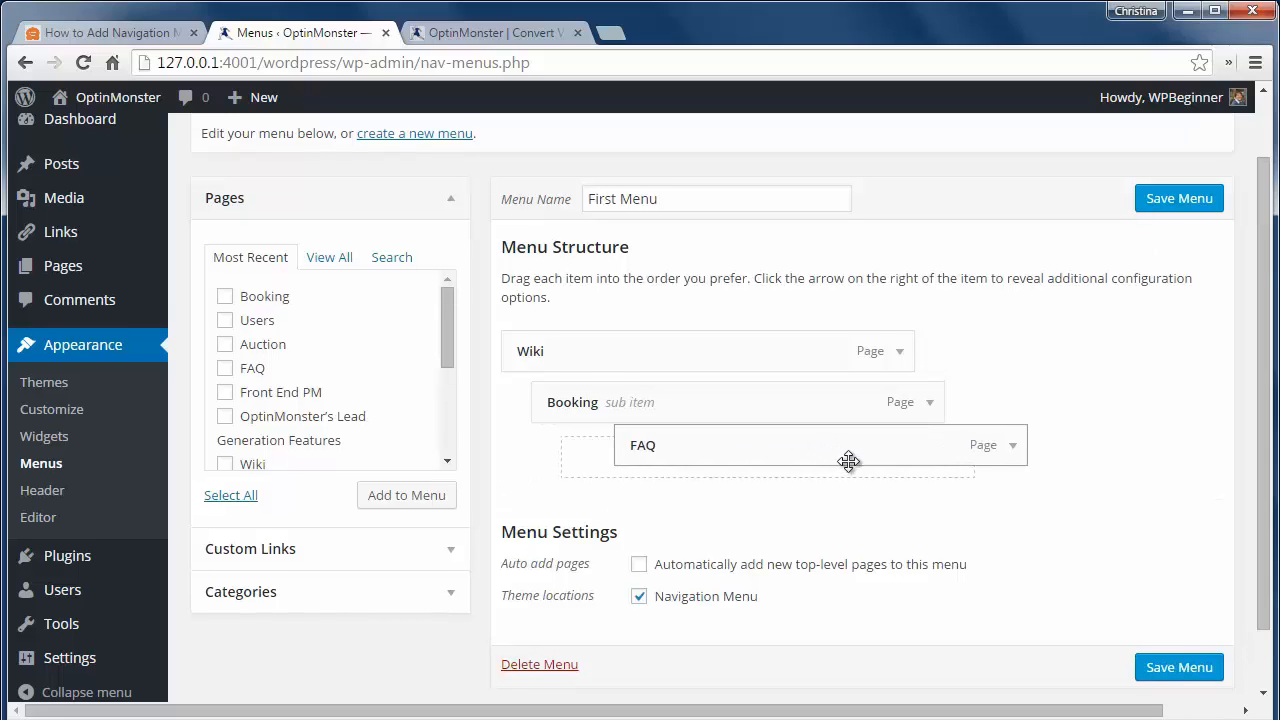
pyautogui.moveTo(848, 461); pyautogui.dragTo(848, 453)
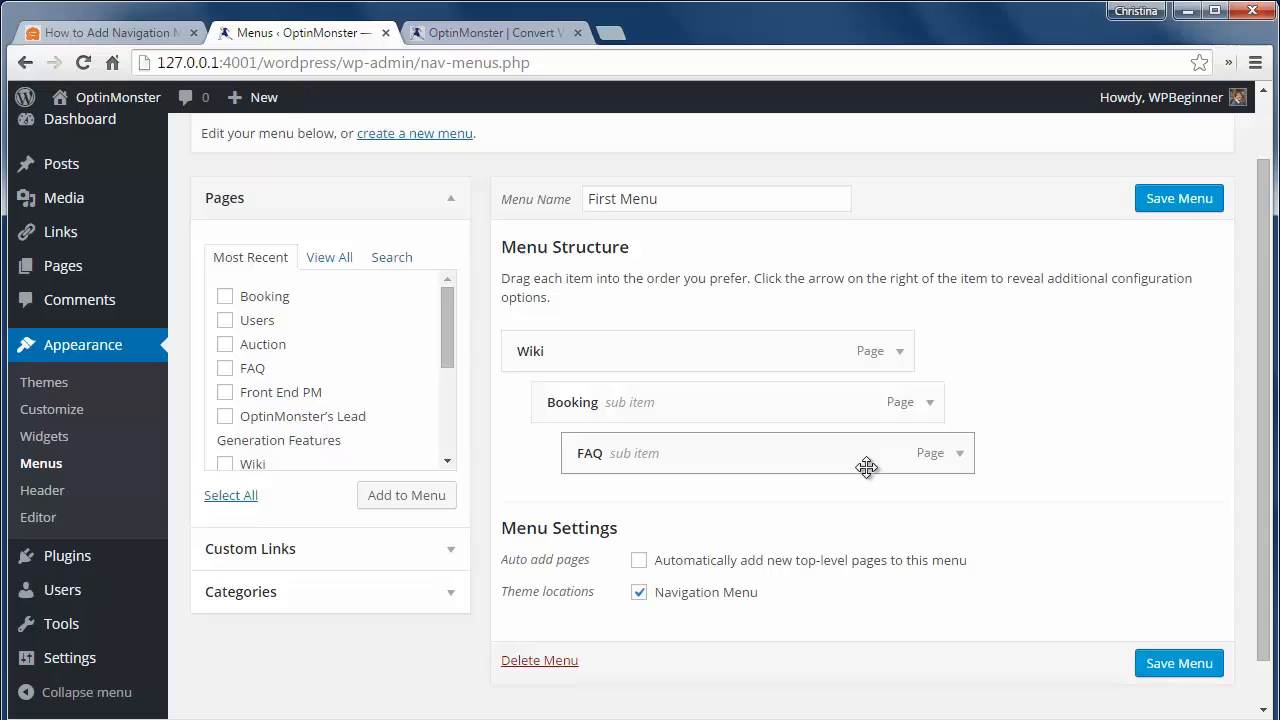
pyautogui.click(105, 32)
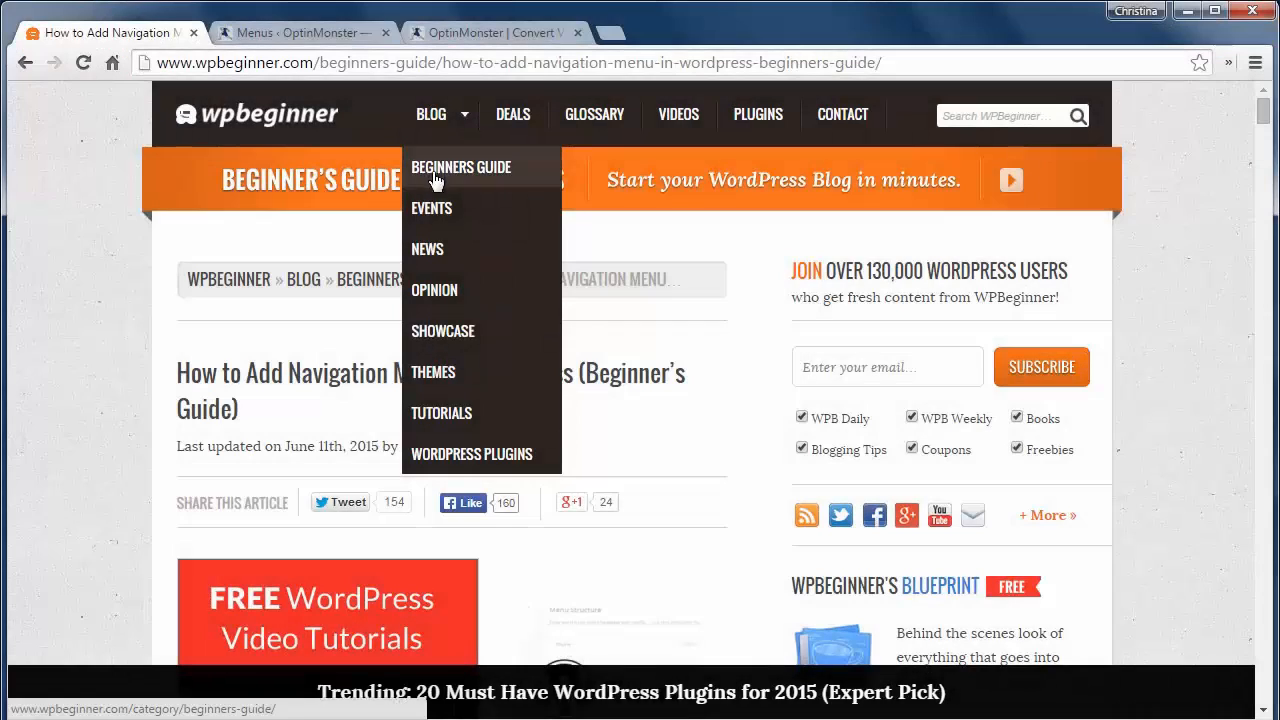
pyautogui.moveTo(458, 412)
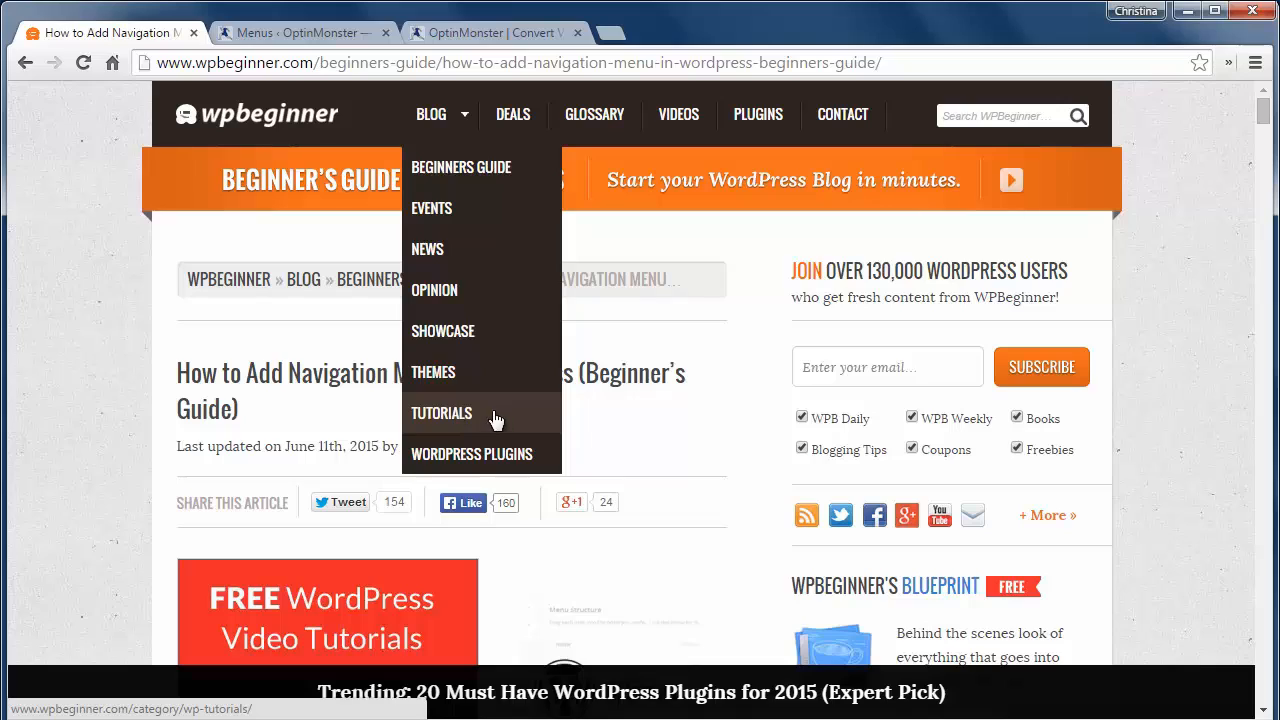
pyautogui.moveTo(470, 430)
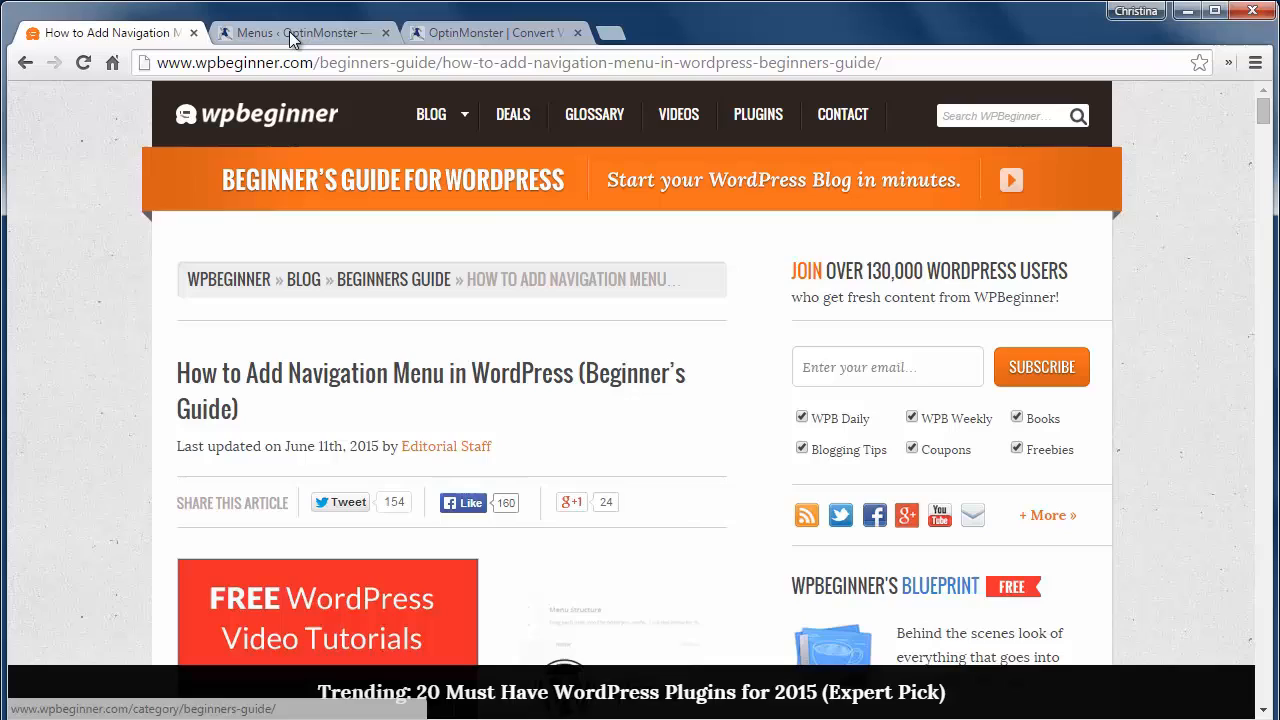
# Switch back to the 'Menus ‹ OptinMonster' WordPress admin tab.
pyautogui.click(300, 32)
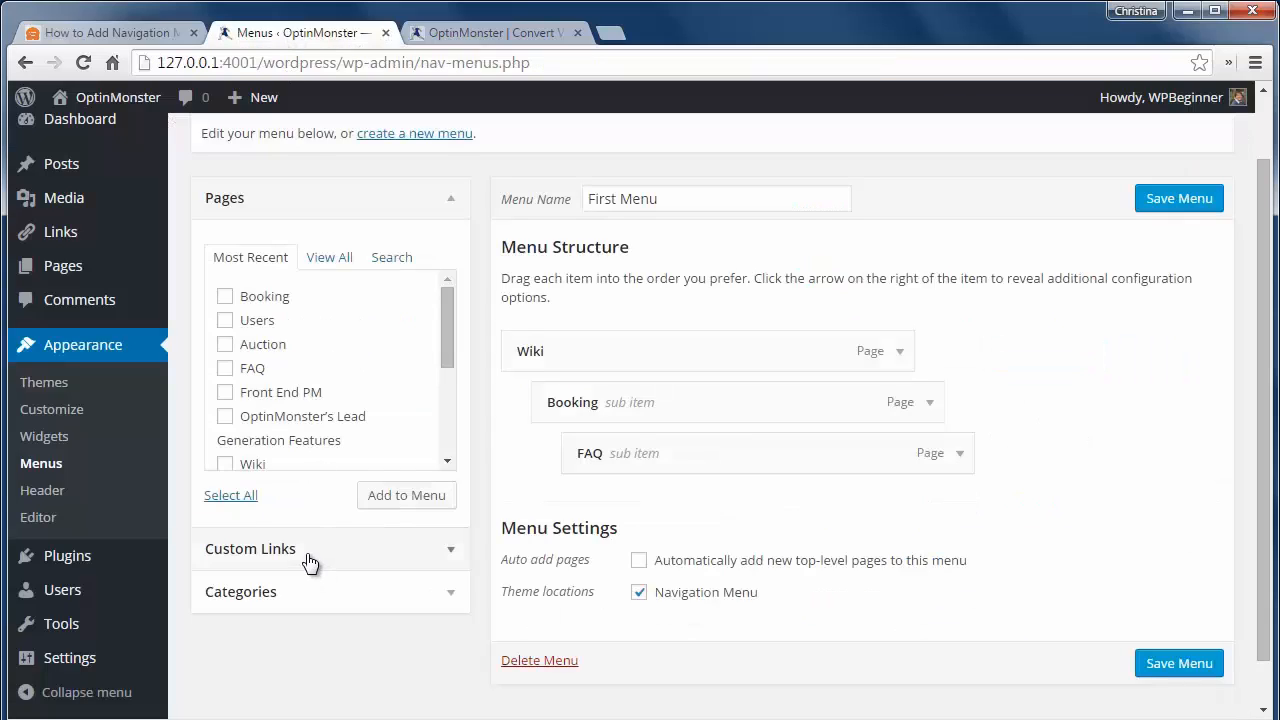
pyautogui.click(310, 548)
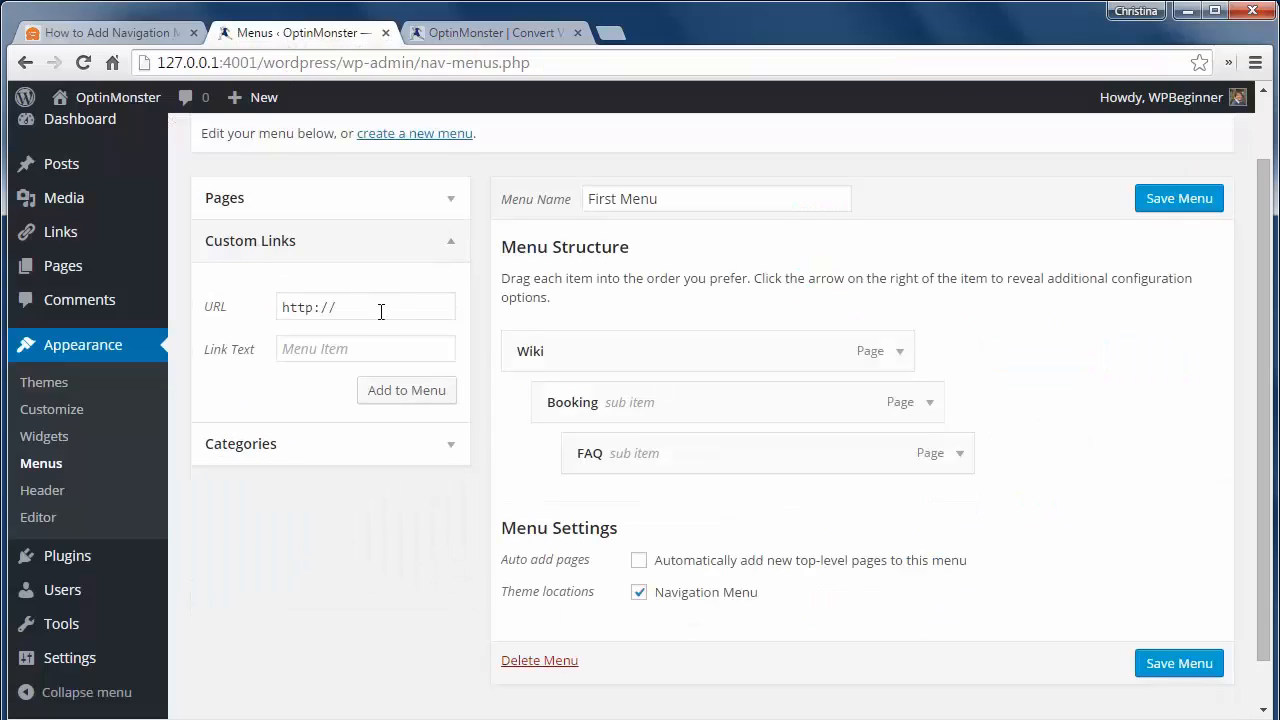
pyautogui.click(365, 307)
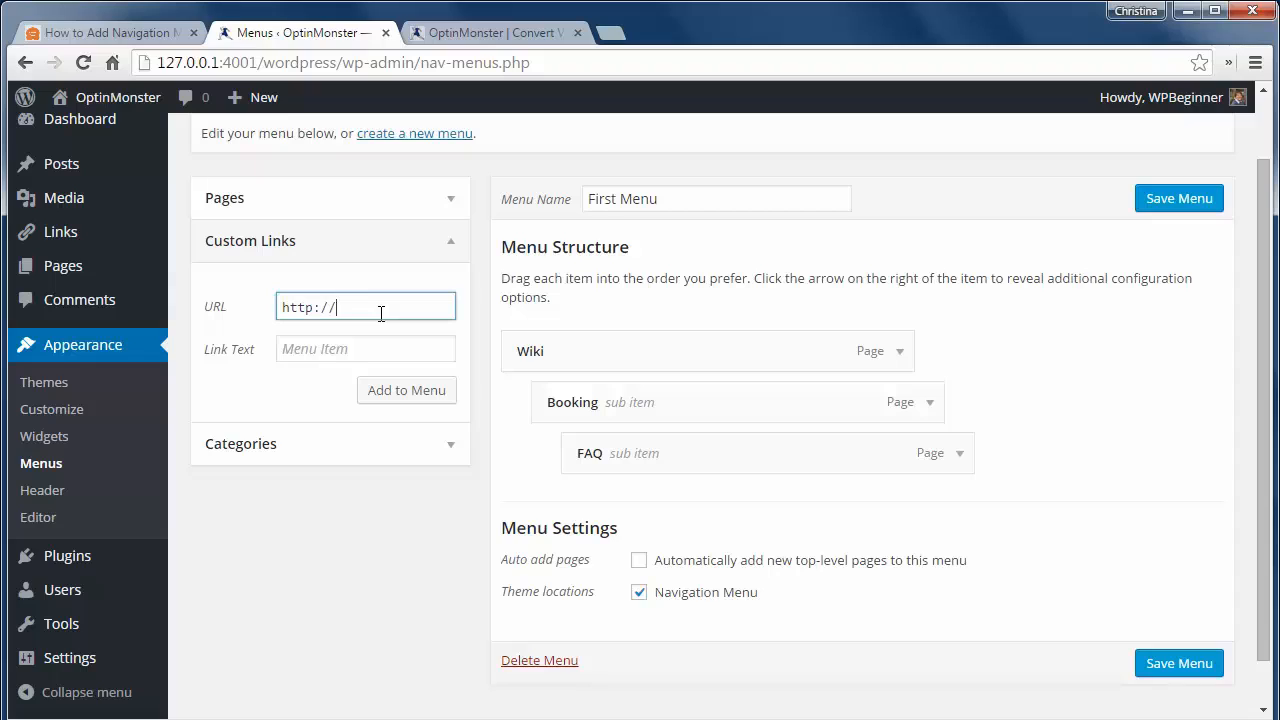
pyautogui.write('faceboo')
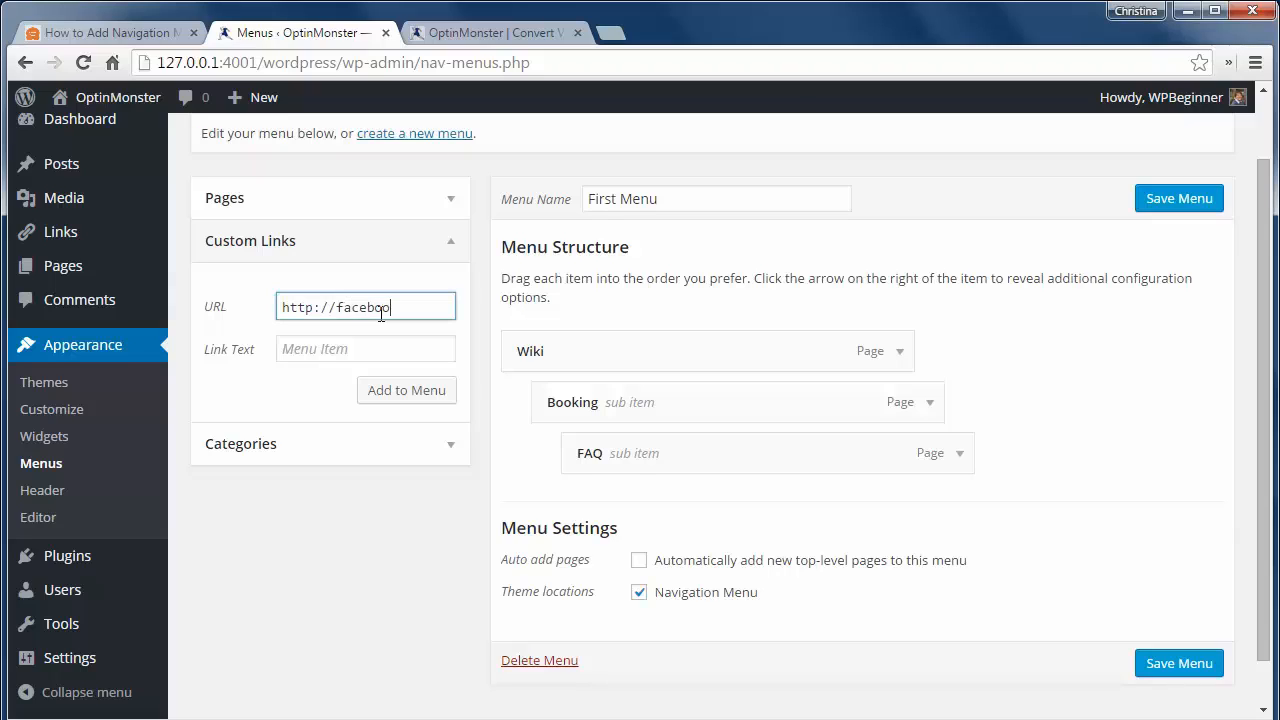
pyautogui.write('.com/wpbeginner')
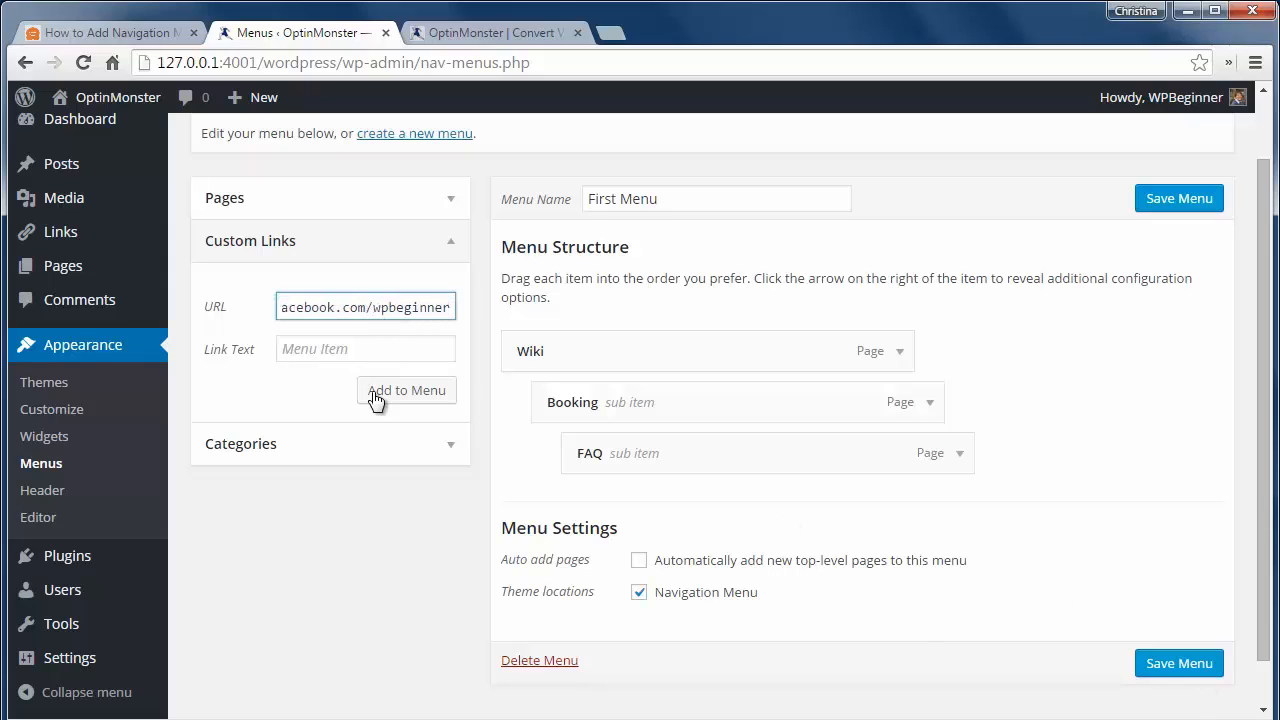
pyautogui.click(406, 390)
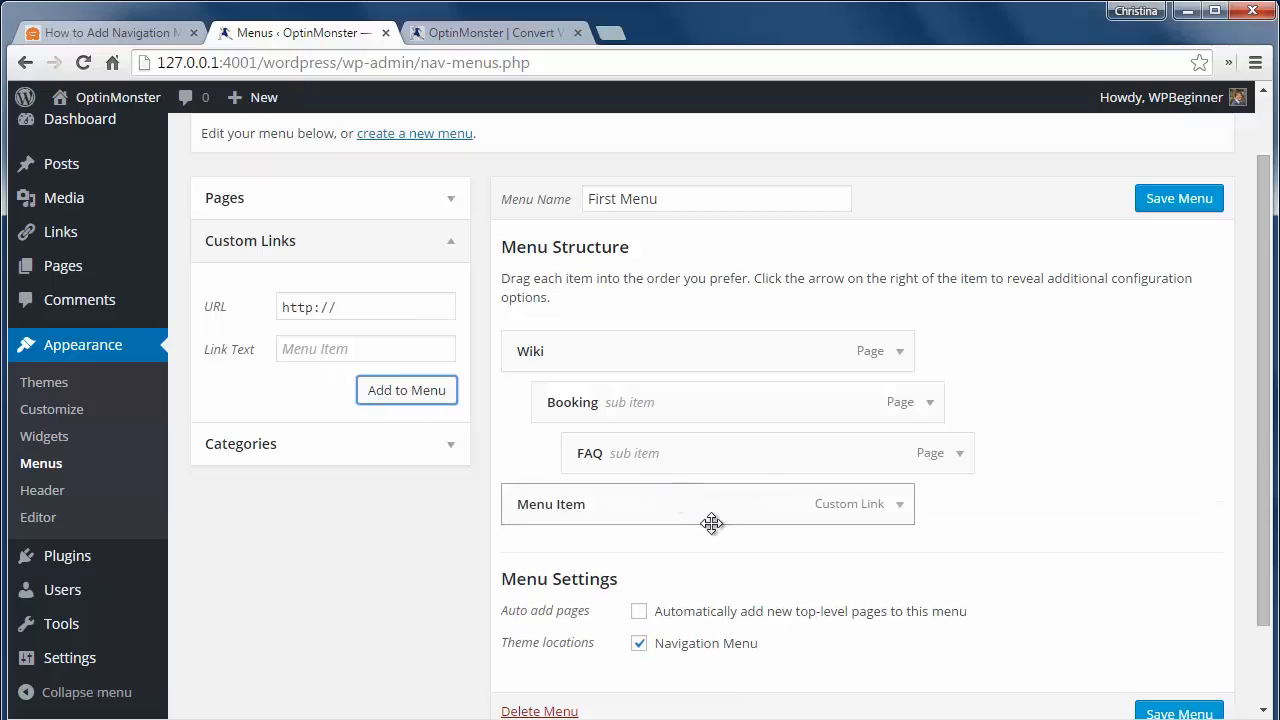
pyautogui.click(898, 311)
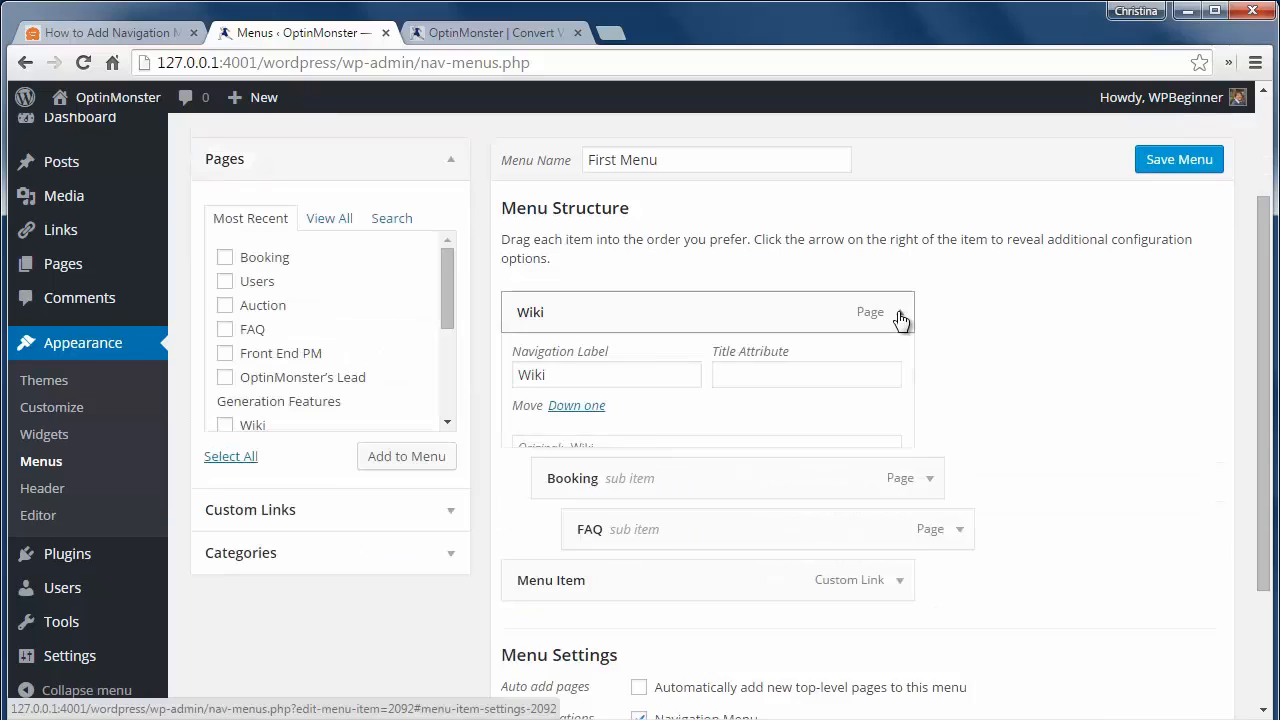
# Relabel the Wiki menu item as 'Definition'.
pyautogui.click(899, 311)
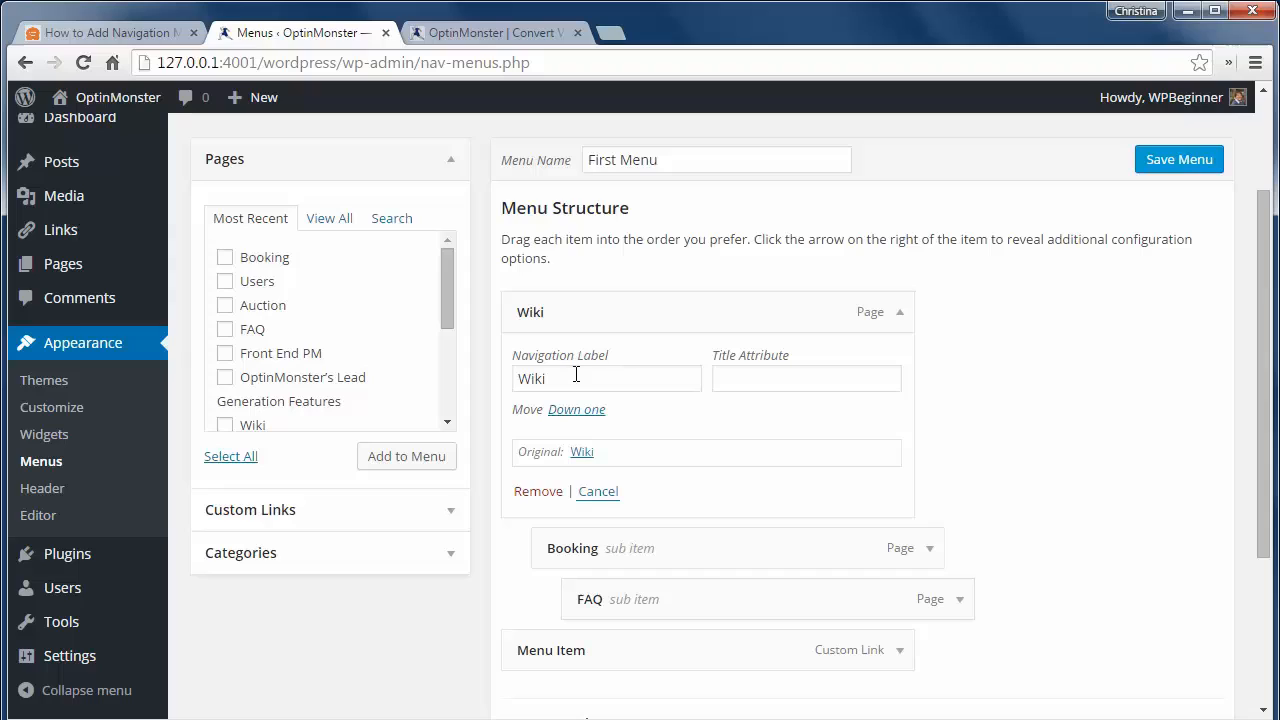
pyautogui.doubleClick(531, 378)
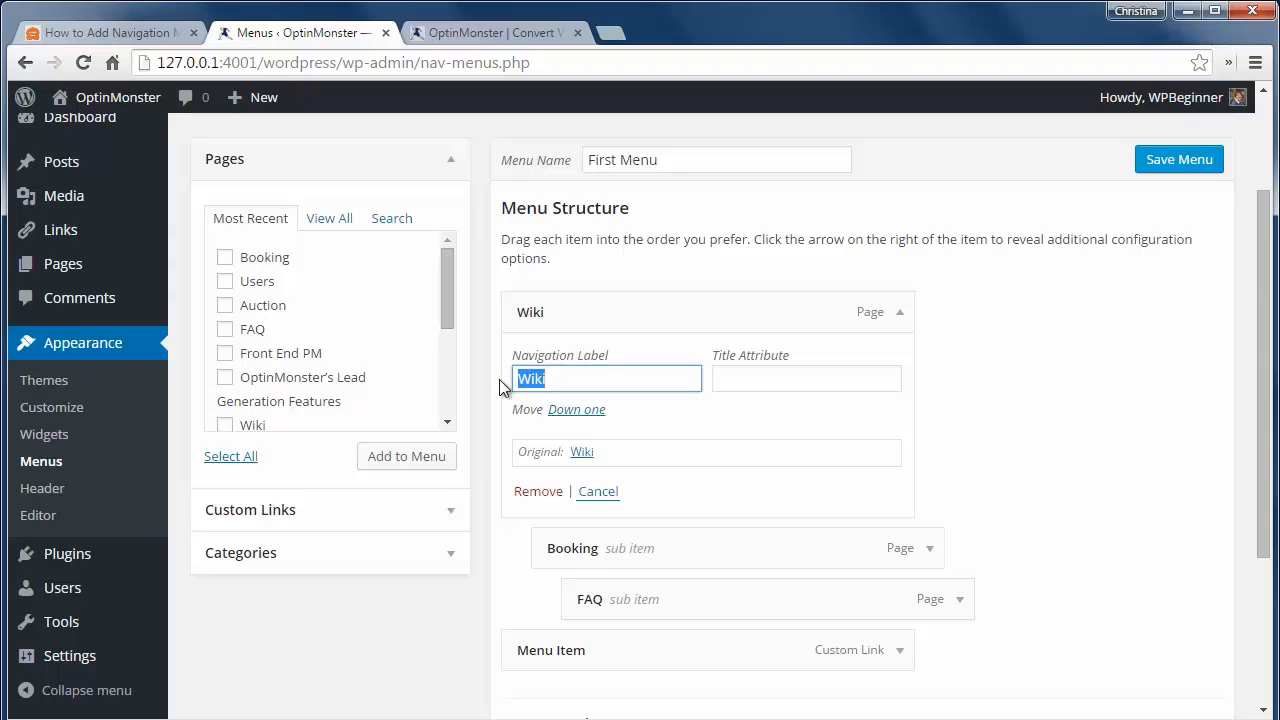
pyautogui.write('D')
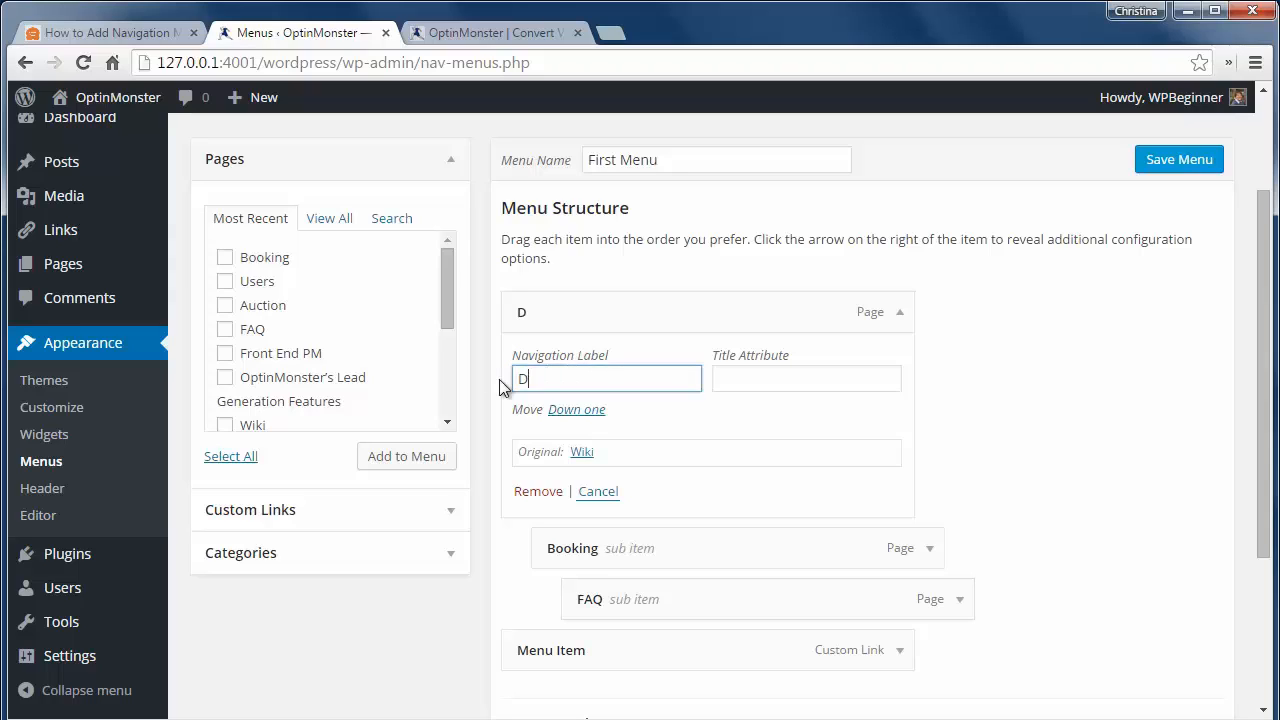
pyautogui.write('efinition')
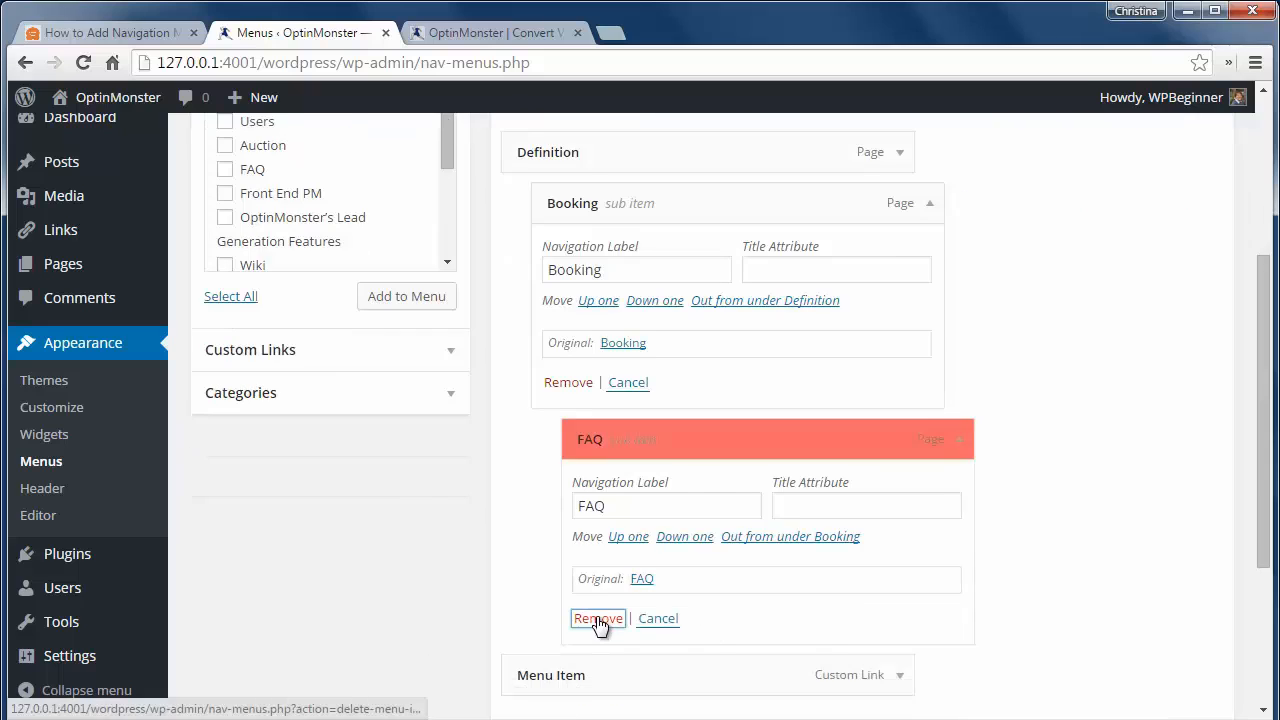
# Remove the FAQ item and save First Menu.
pyautogui.click(597, 618)
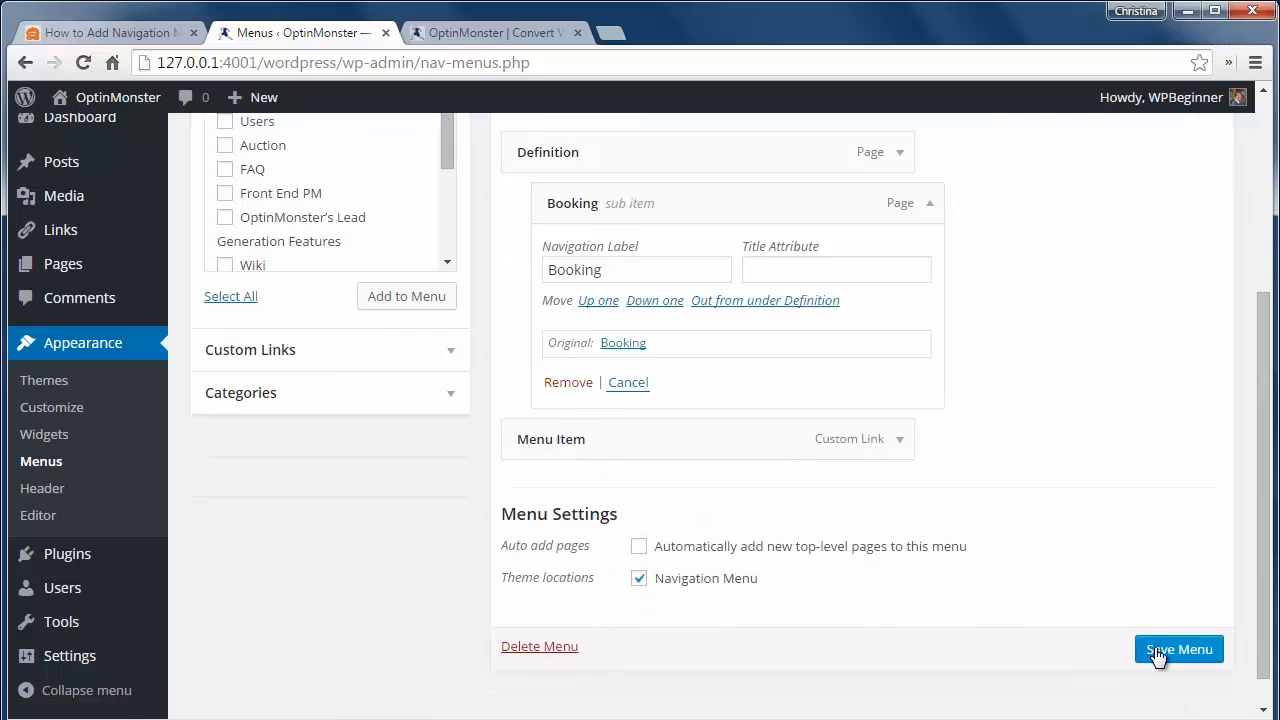
pyautogui.click(1178, 649)
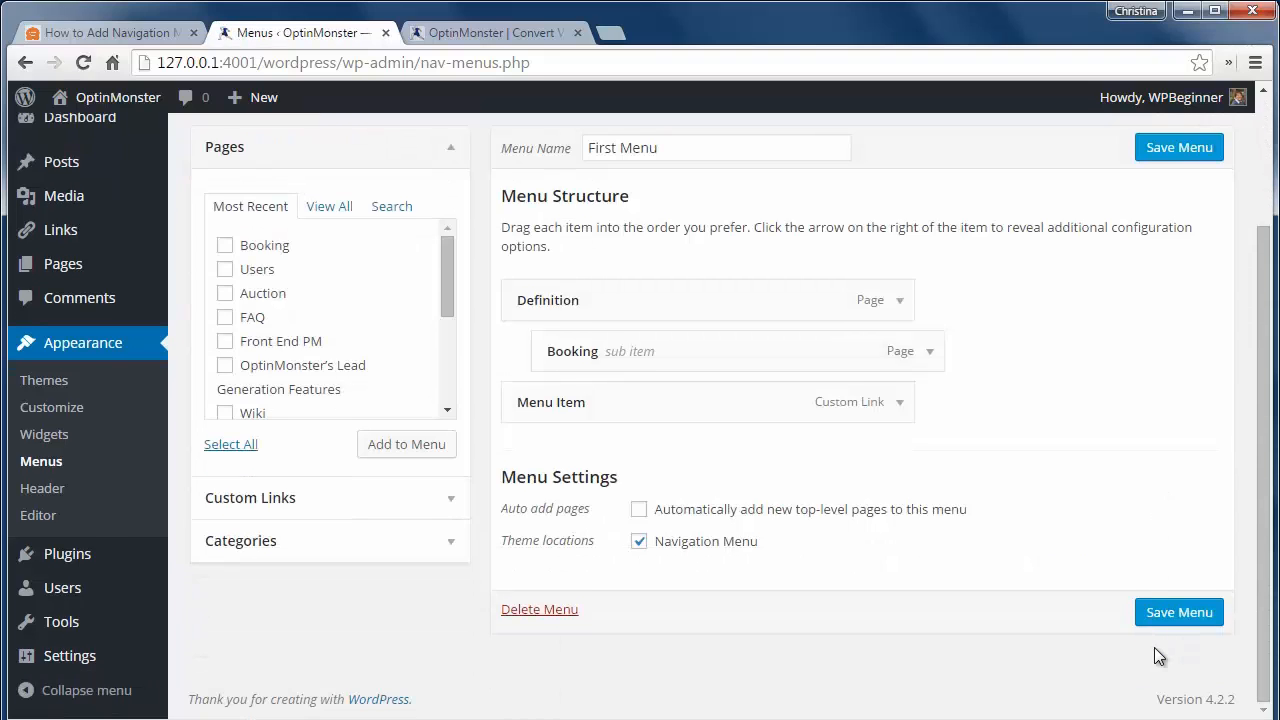
pyautogui.moveTo(692, 570)
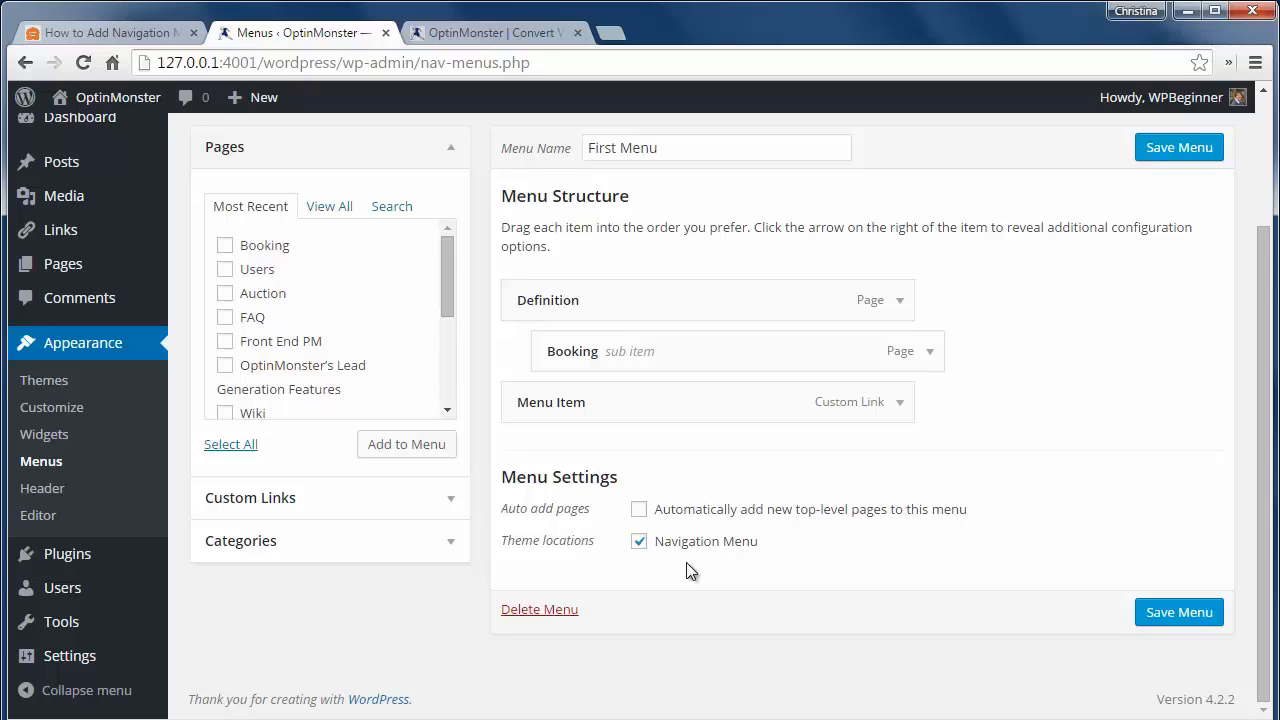
pyautogui.moveTo(389, 571)
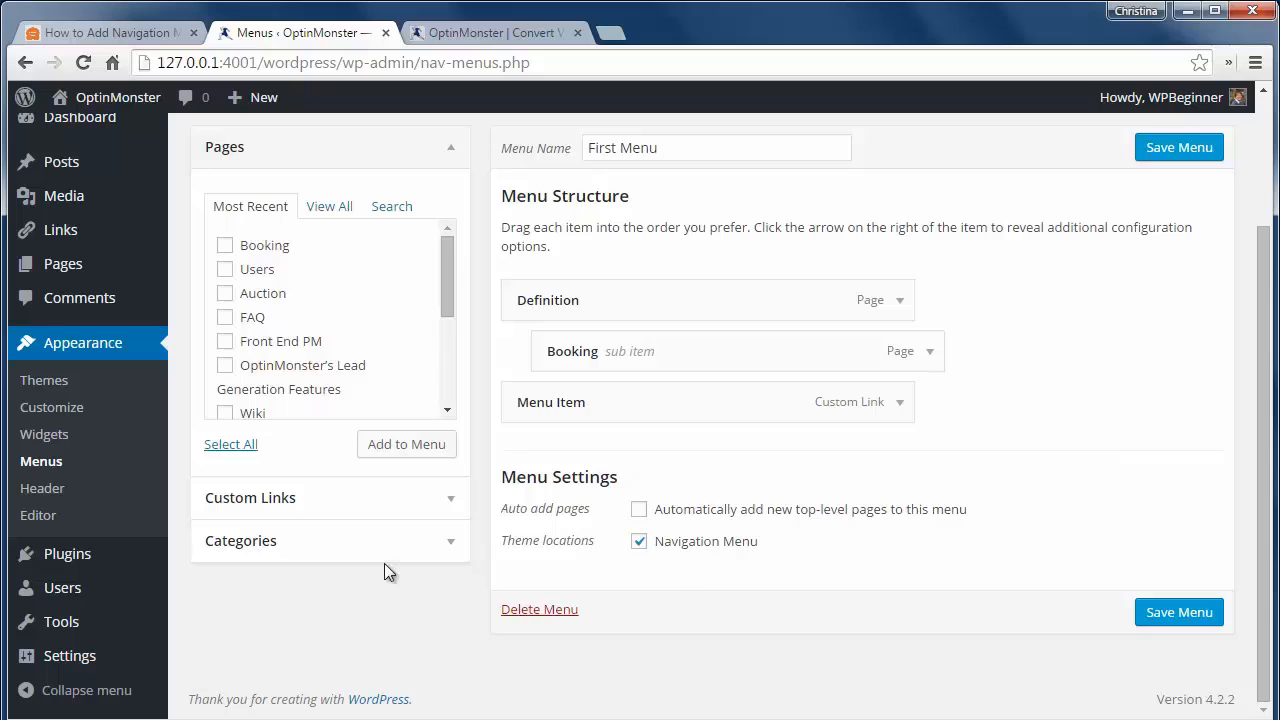
pyautogui.click(44, 434)
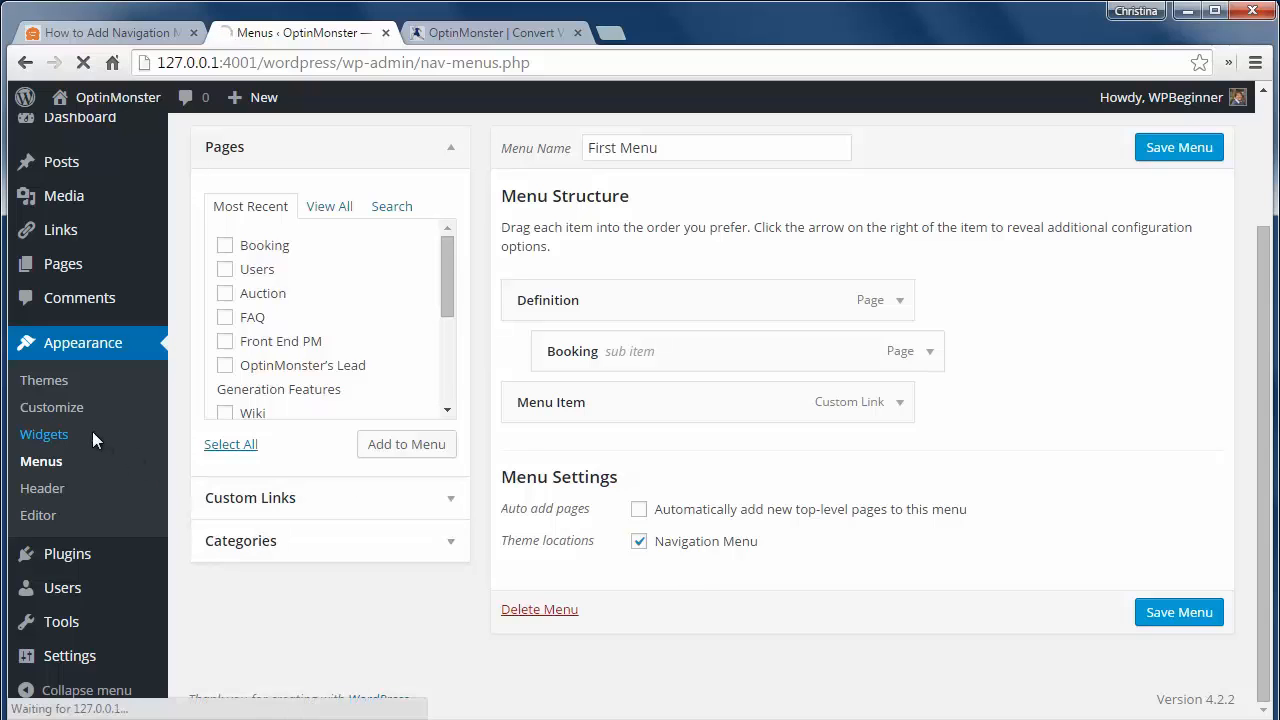
# Add a Custom Menu widget to the Secondary Widget Area showing First Menu.
pyautogui.click(44, 433)
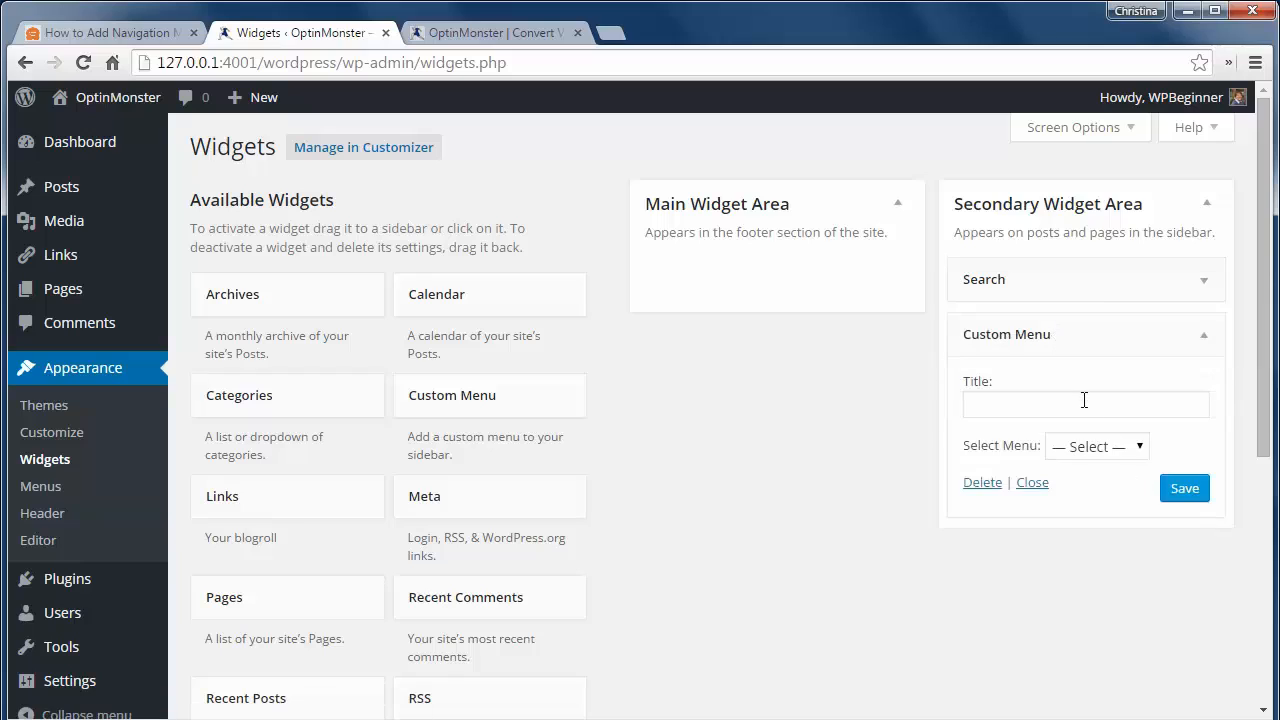
pyautogui.click(1095, 446)
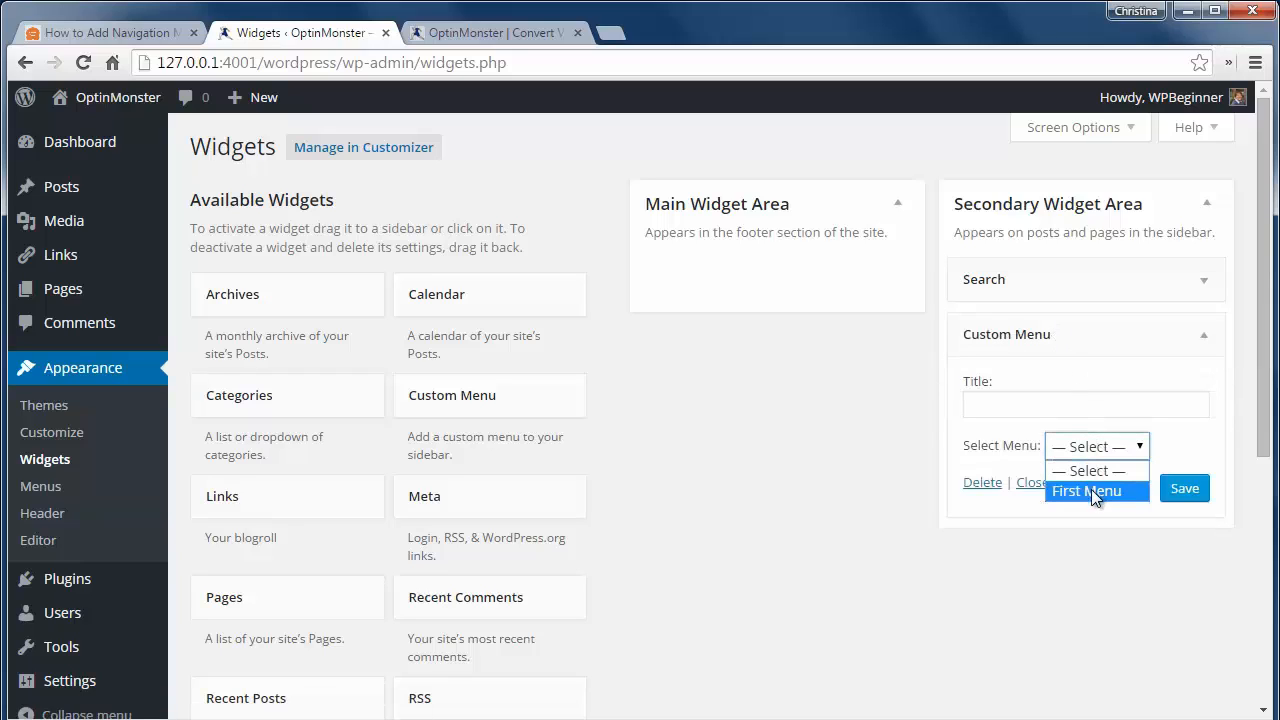
pyautogui.click(1085, 490)
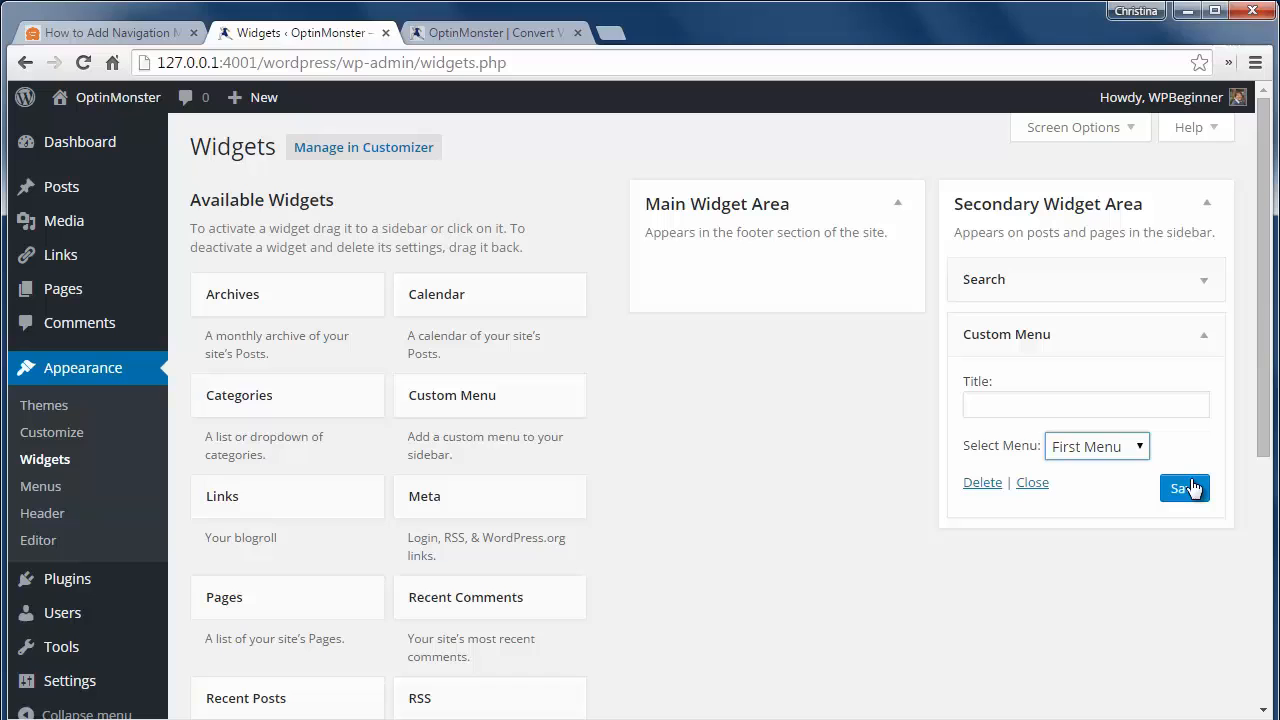